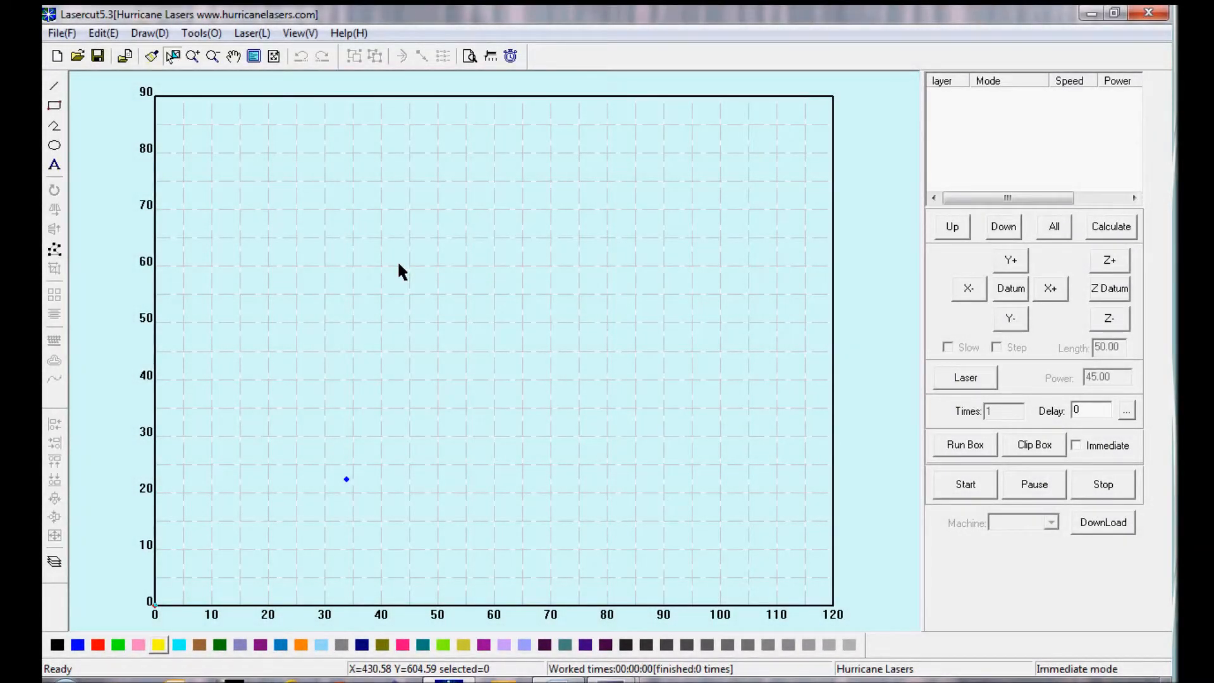
mouse_move(87, 127)
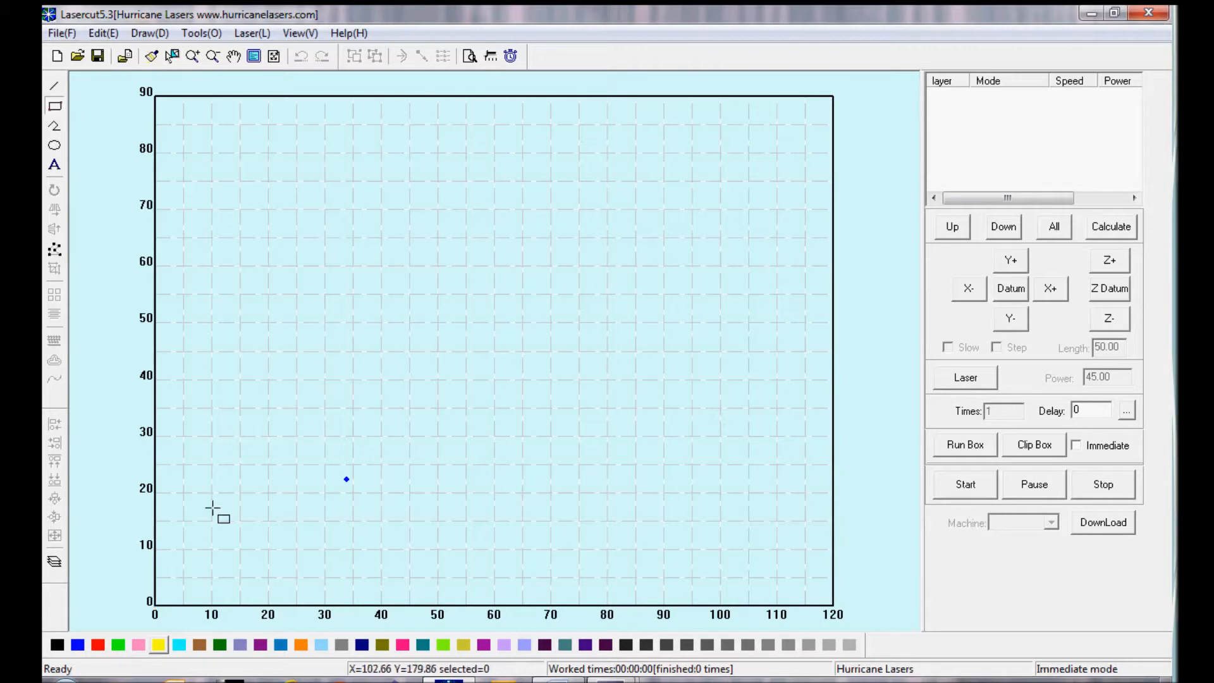
mouse_move(248, 572)
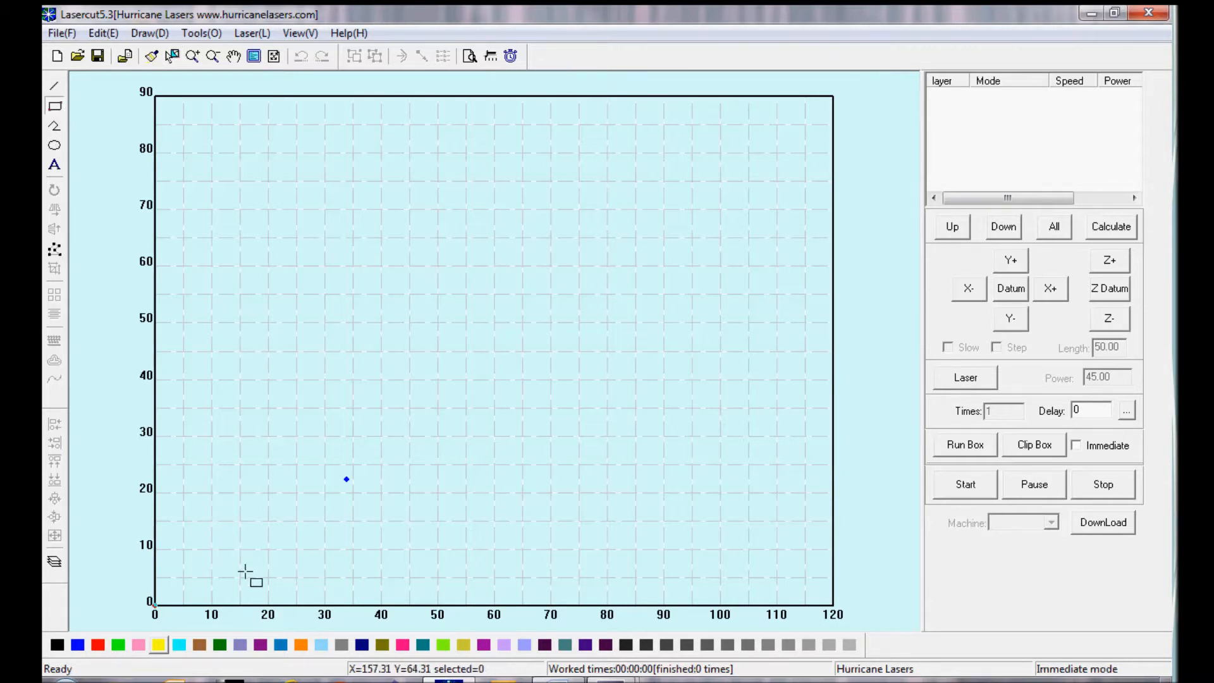
mouse_move(254, 579)
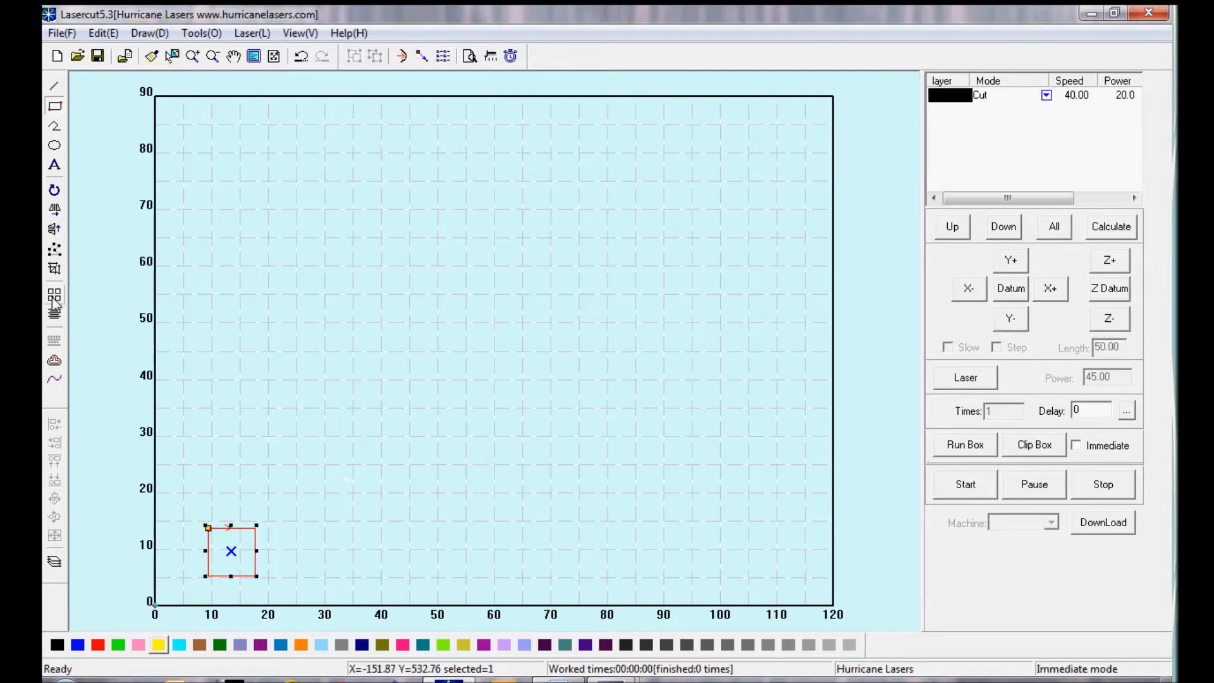
Step: Array-copy the square into a 5 by 5 grid with row and column gaps of 10
click(54, 297)
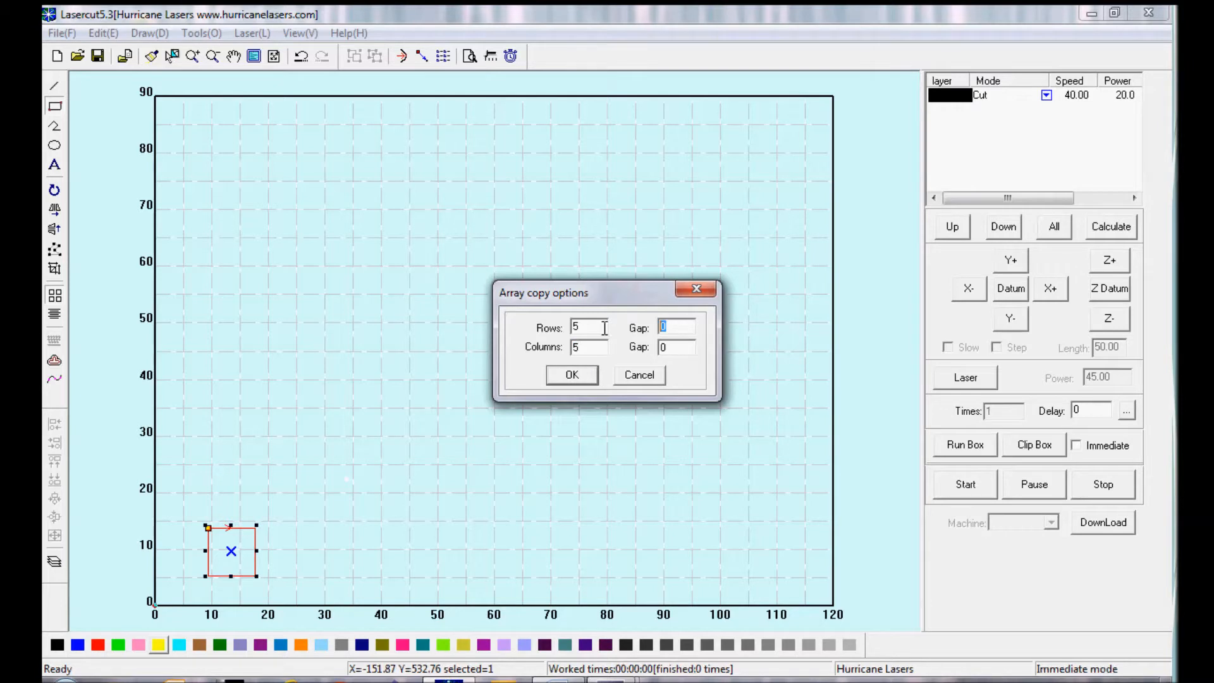
text(10)
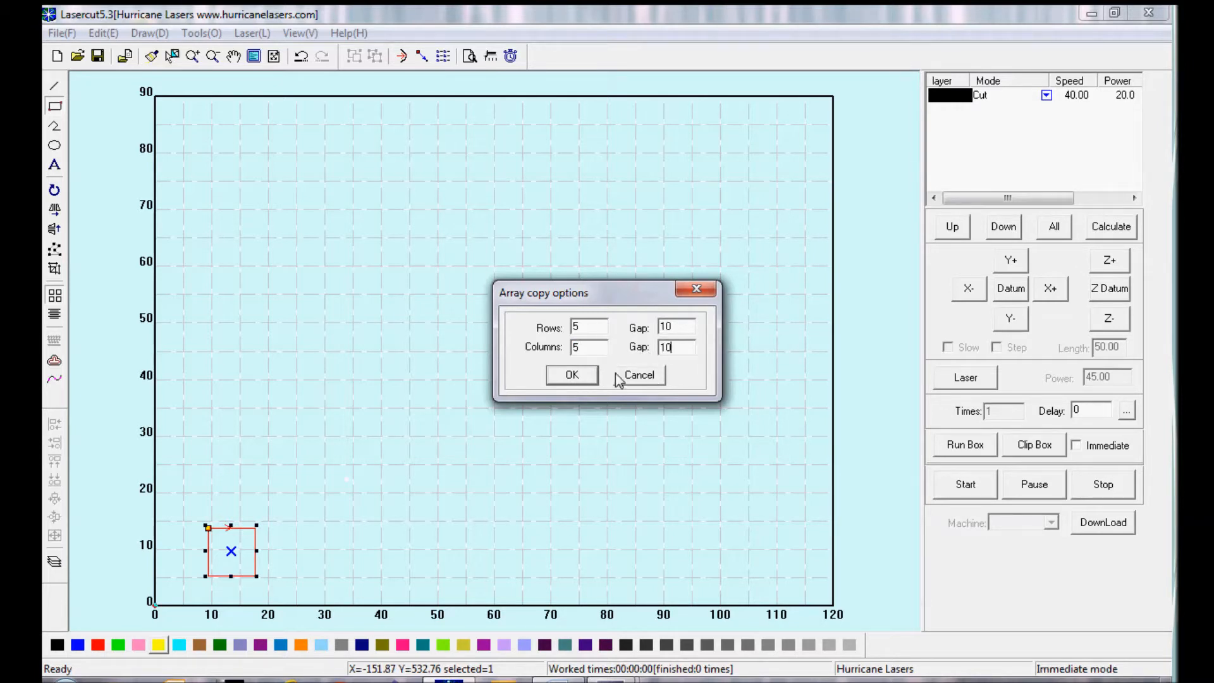
click(571, 374)
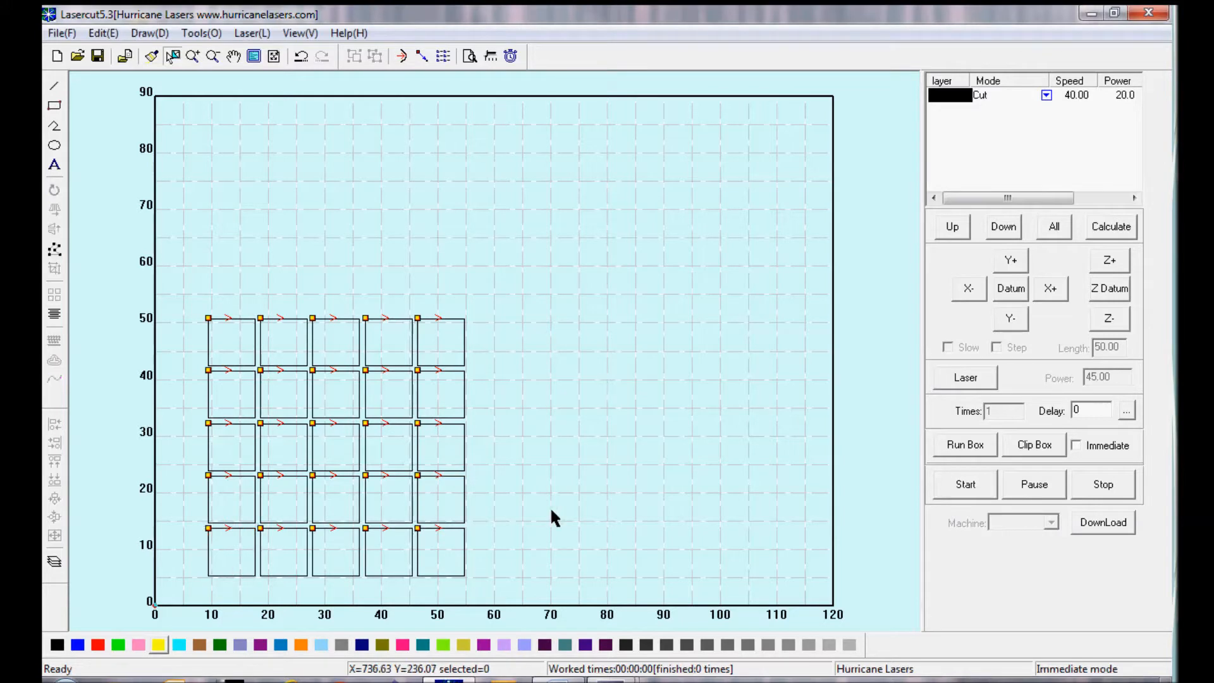
mouse_move(515, 582)
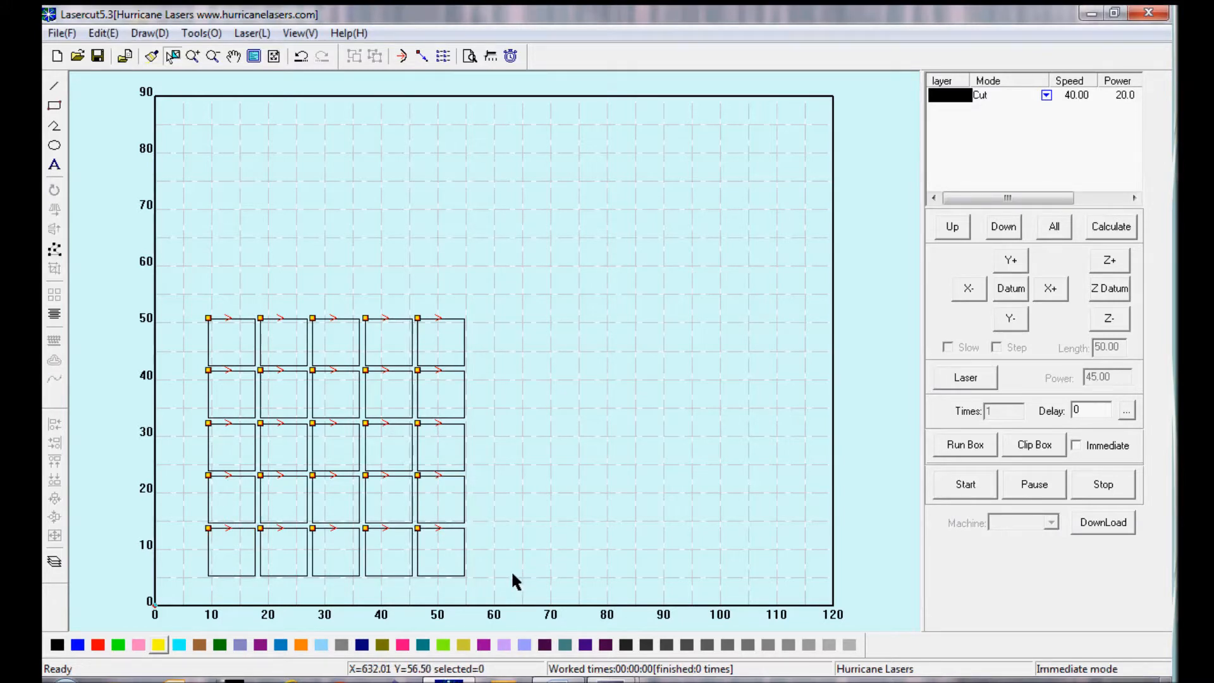
mouse_move(197, 559)
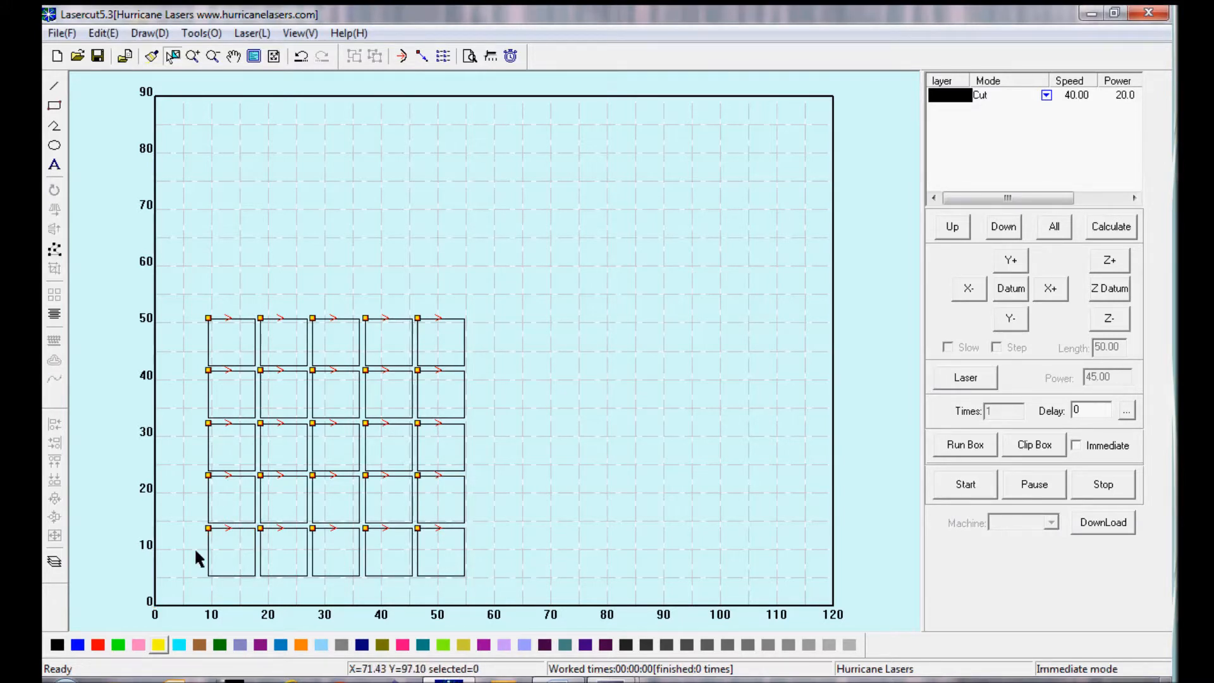
mouse_move(415, 449)
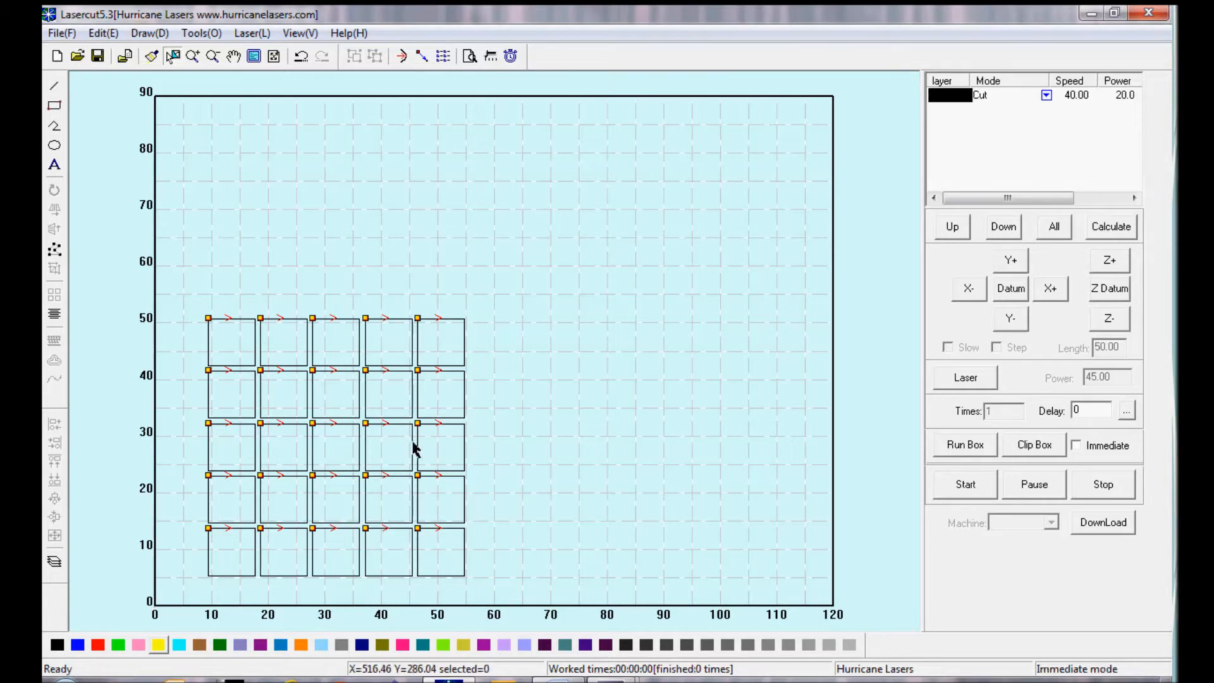
mouse_move(509, 508)
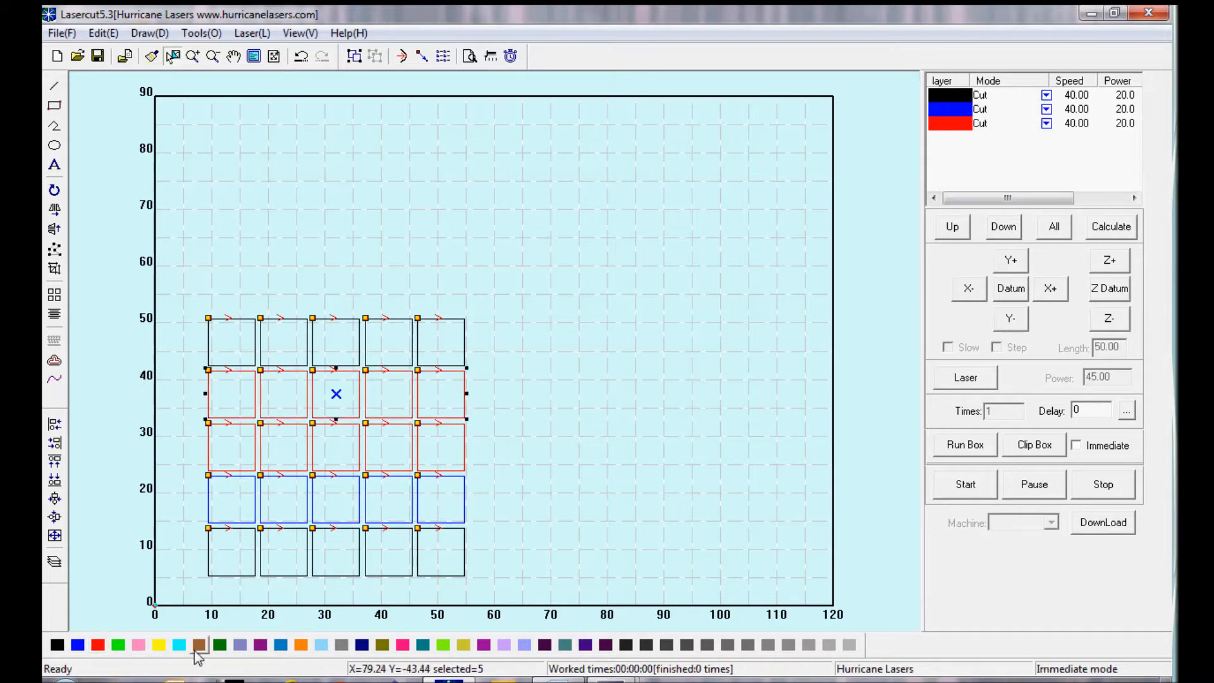
Step: Recolour rows of squares onto black, blue, red, pink and yellow layers via the palette
click(118, 644)
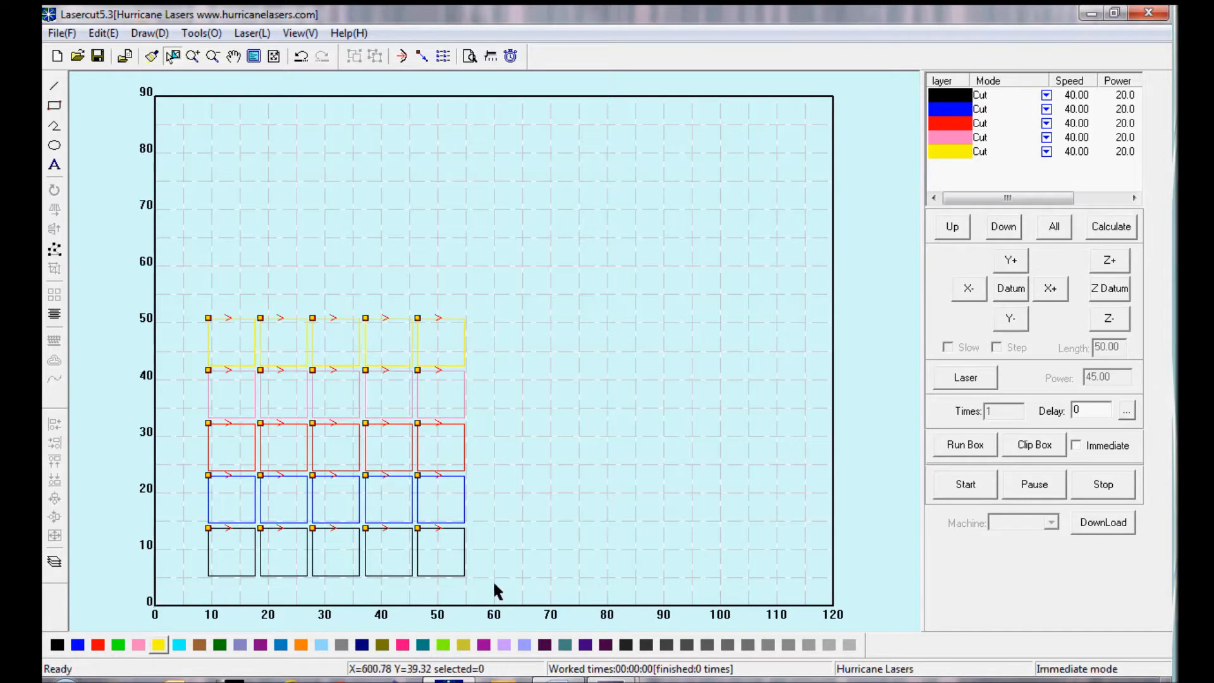
mouse_move(584, 455)
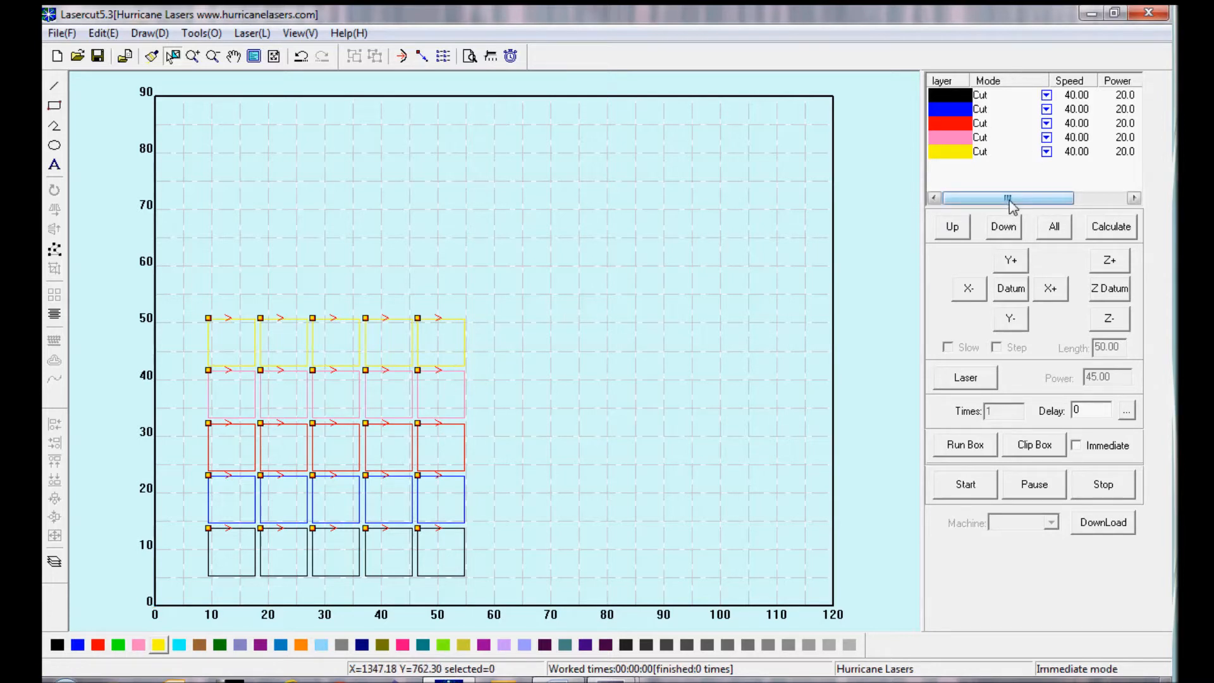
drag(1007, 198, 1069, 198)
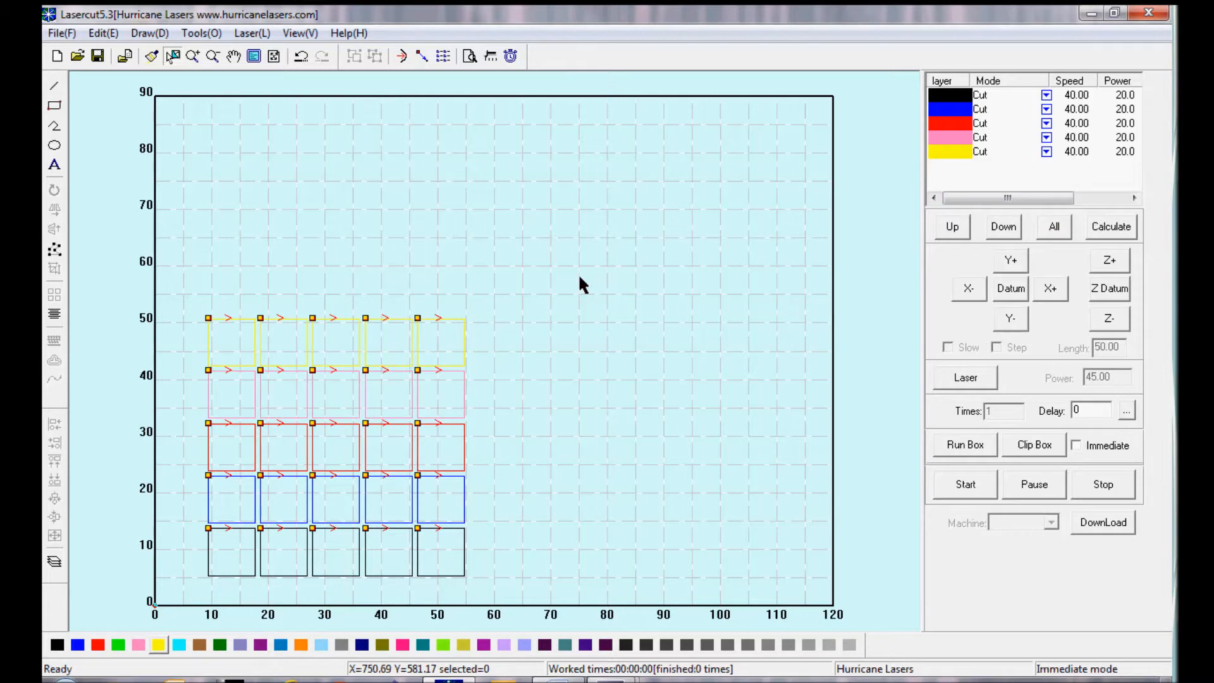
mouse_move(301, 445)
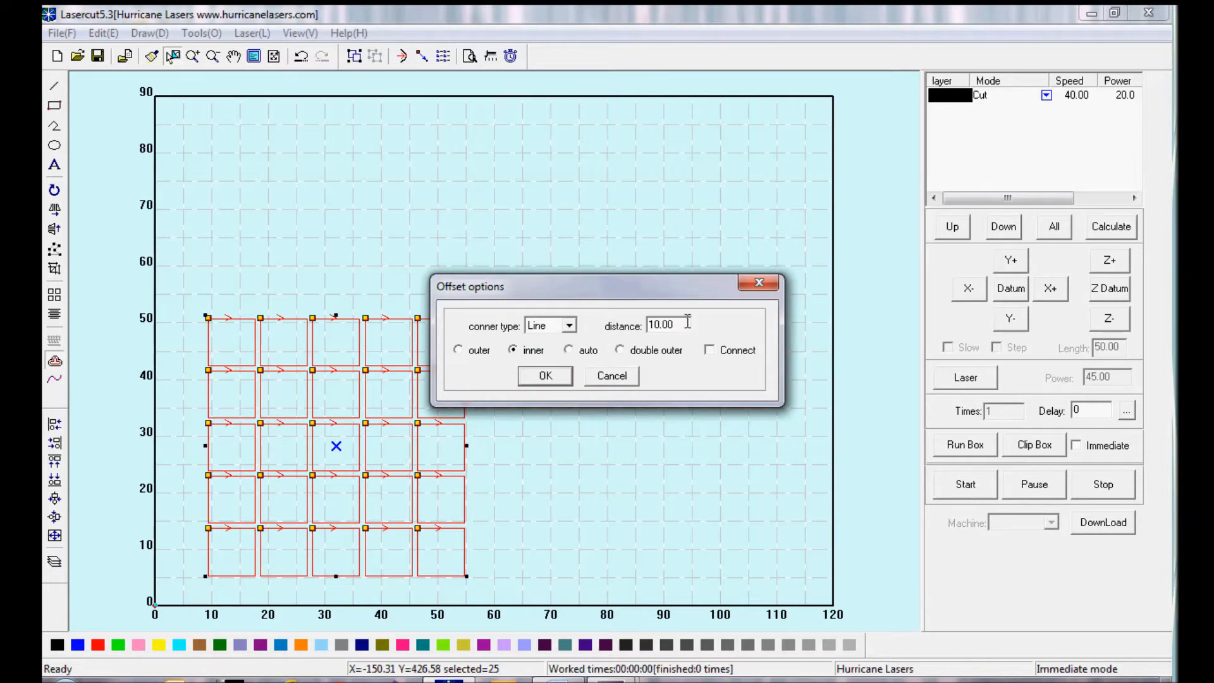
Step: Apply an inner offset of 5 to every square, creating green inset outlines
text(5)
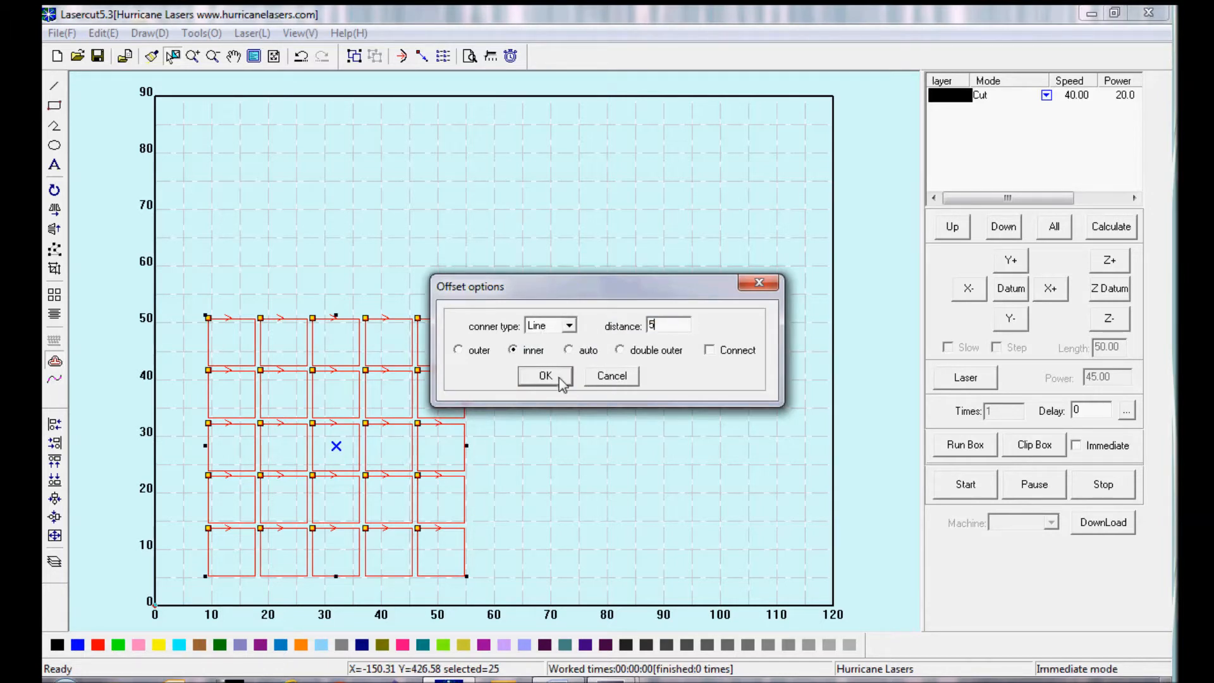
click(545, 375)
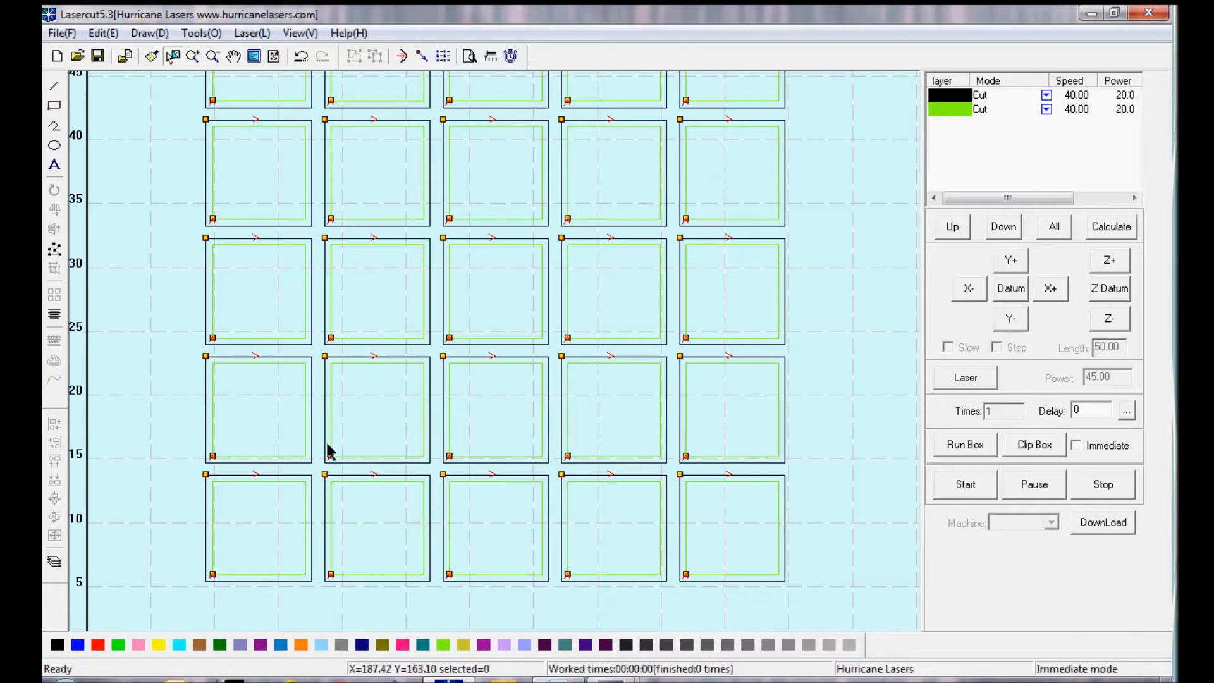
mouse_move(667, 288)
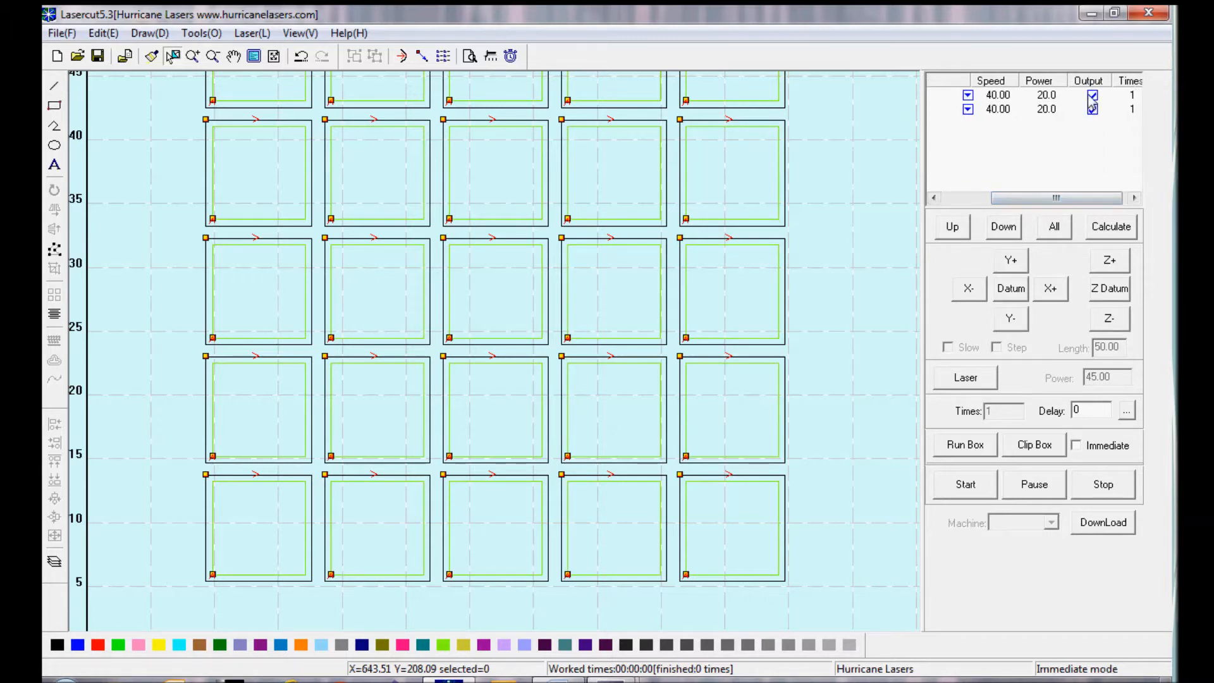
Step: Toggle the black layer's output off and back on while reviewing its settings
click(1091, 95)
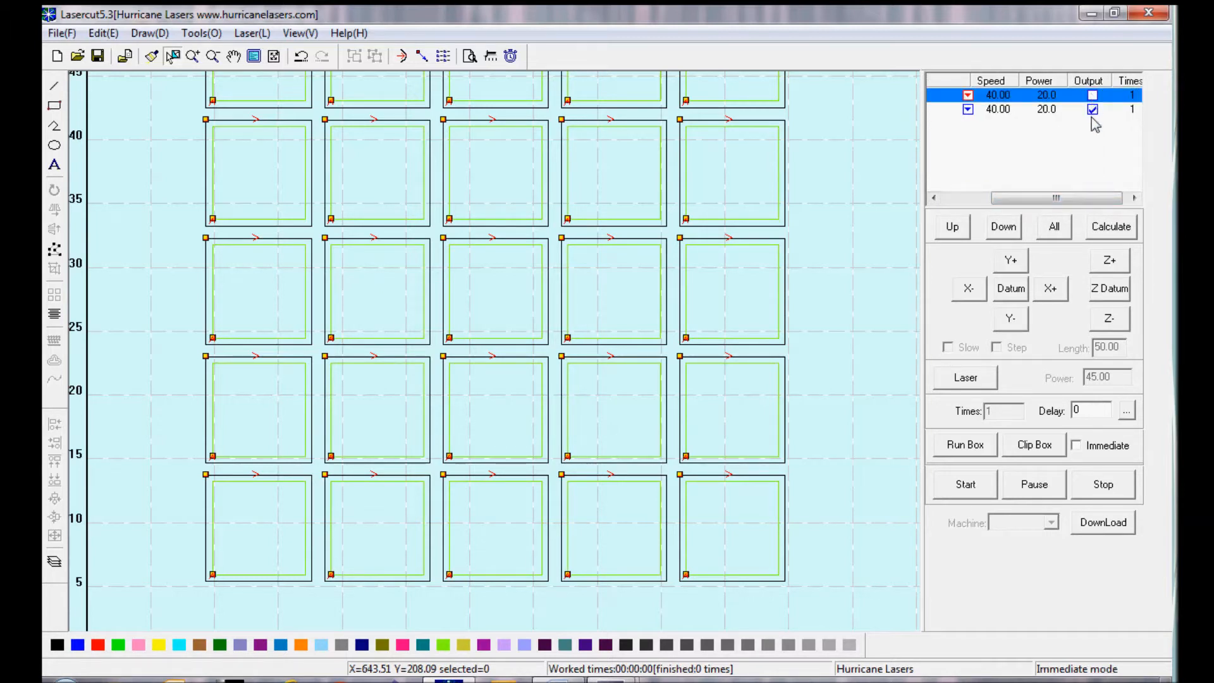
drag(1030, 198, 999, 198)
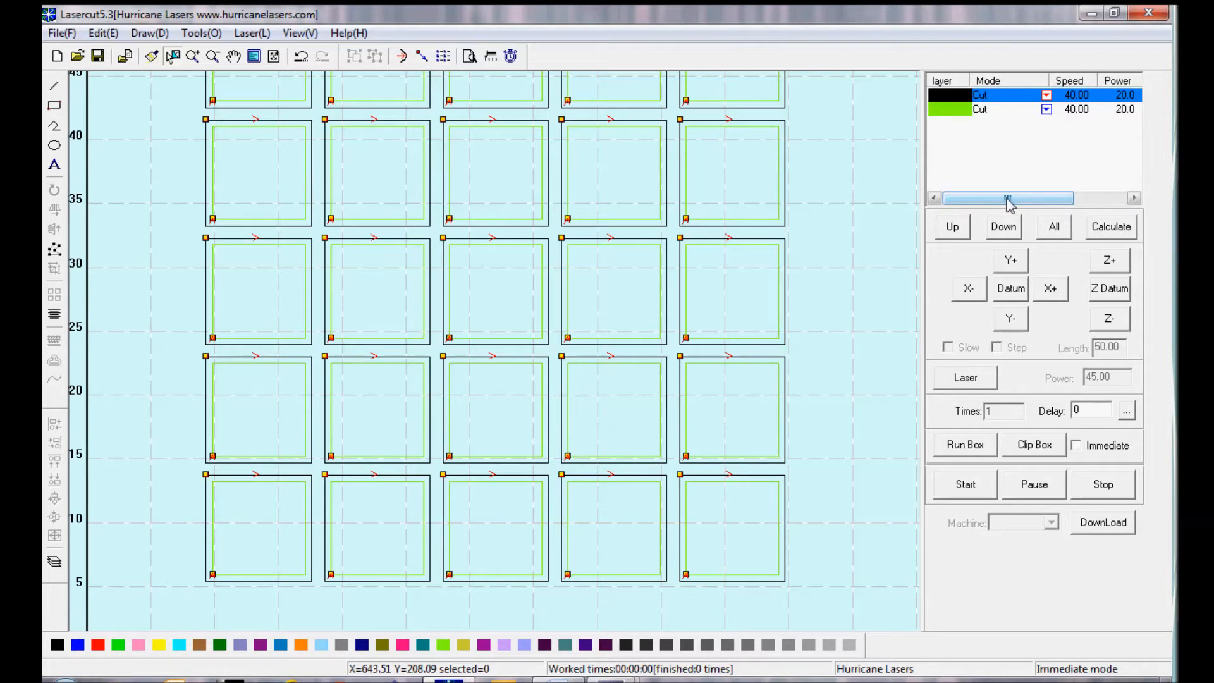
drag(1007, 199, 1061, 199)
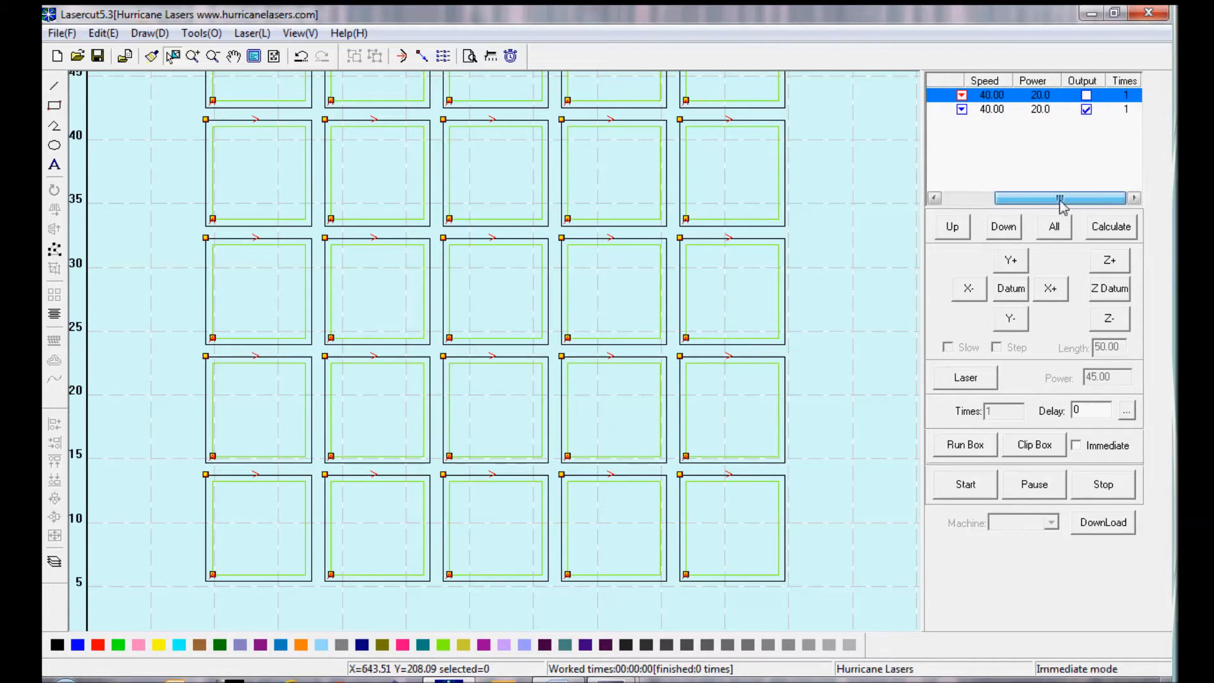
click(1085, 95)
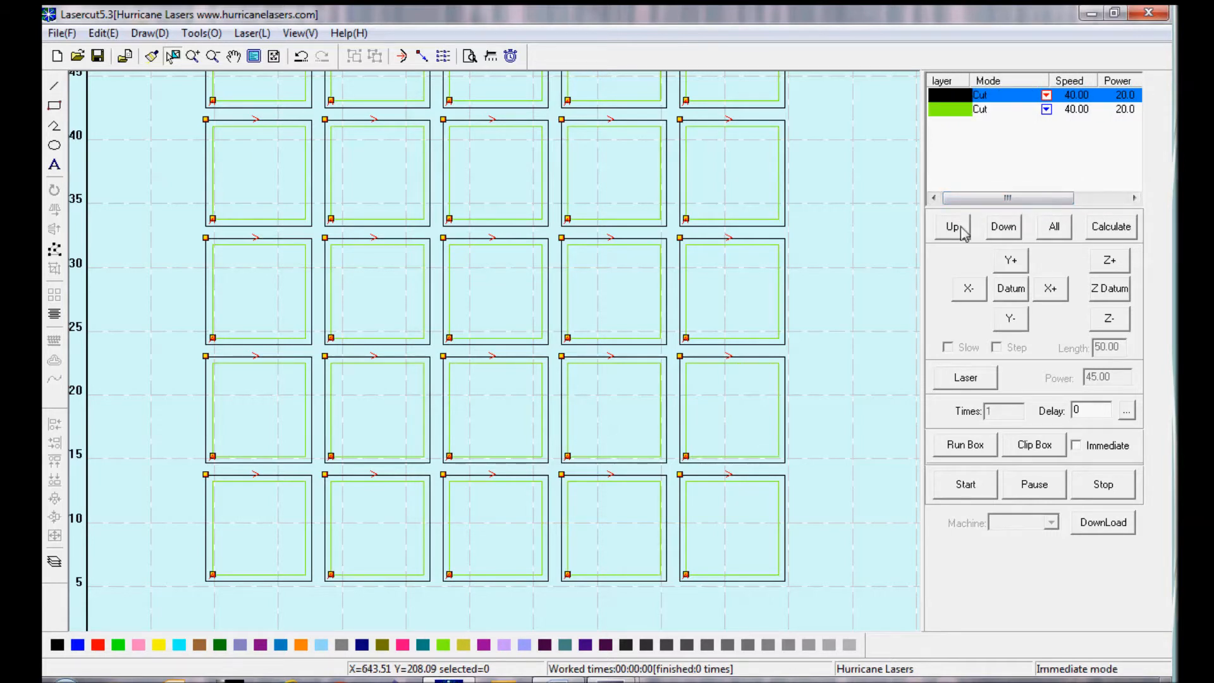
Step: Move the black outer-square layer above the green inset layer in the list
click(1003, 226)
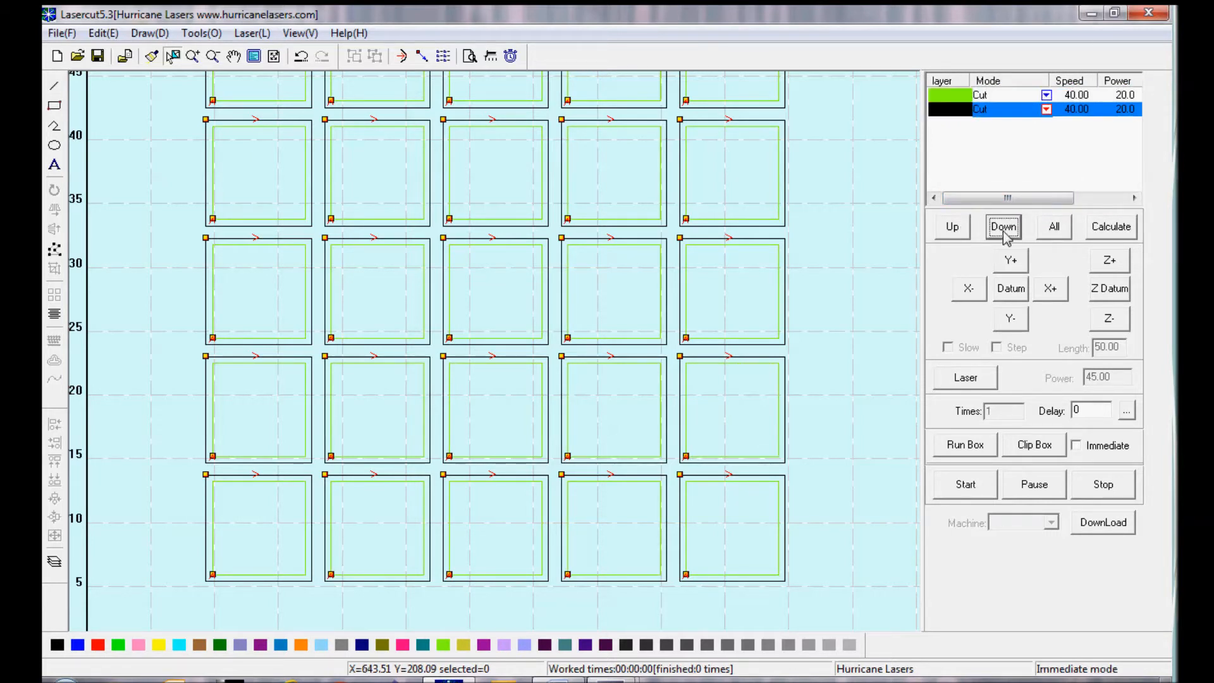
click(1003, 226)
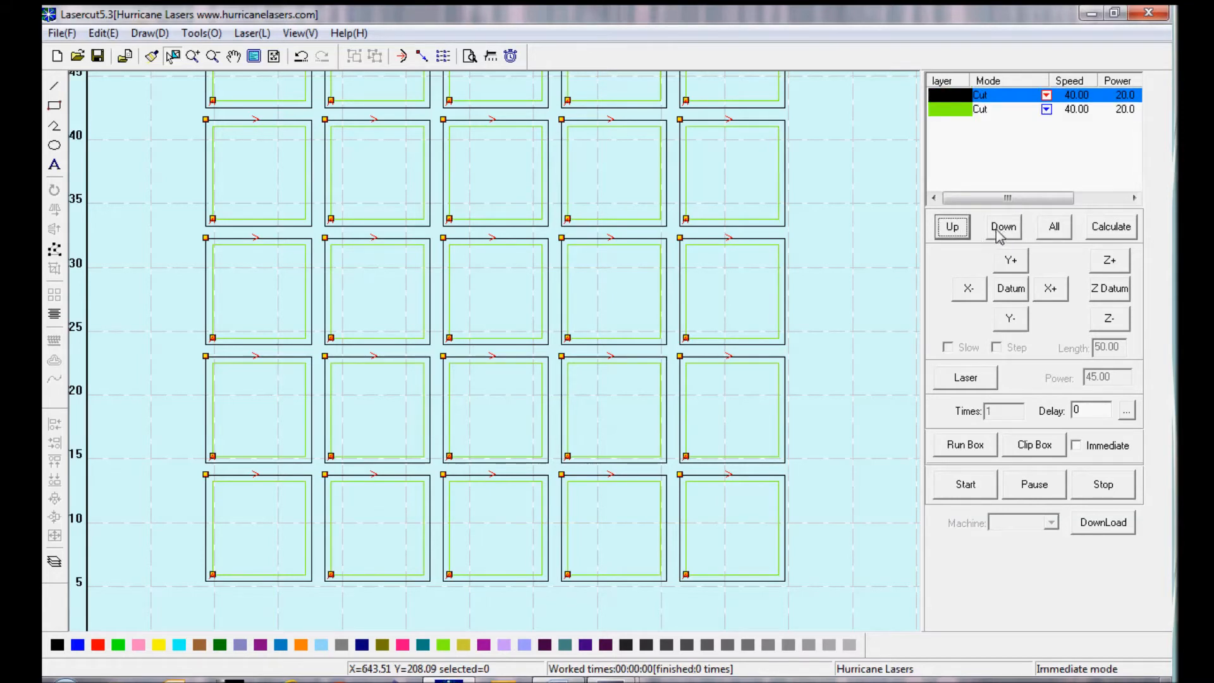
click(1007, 199)
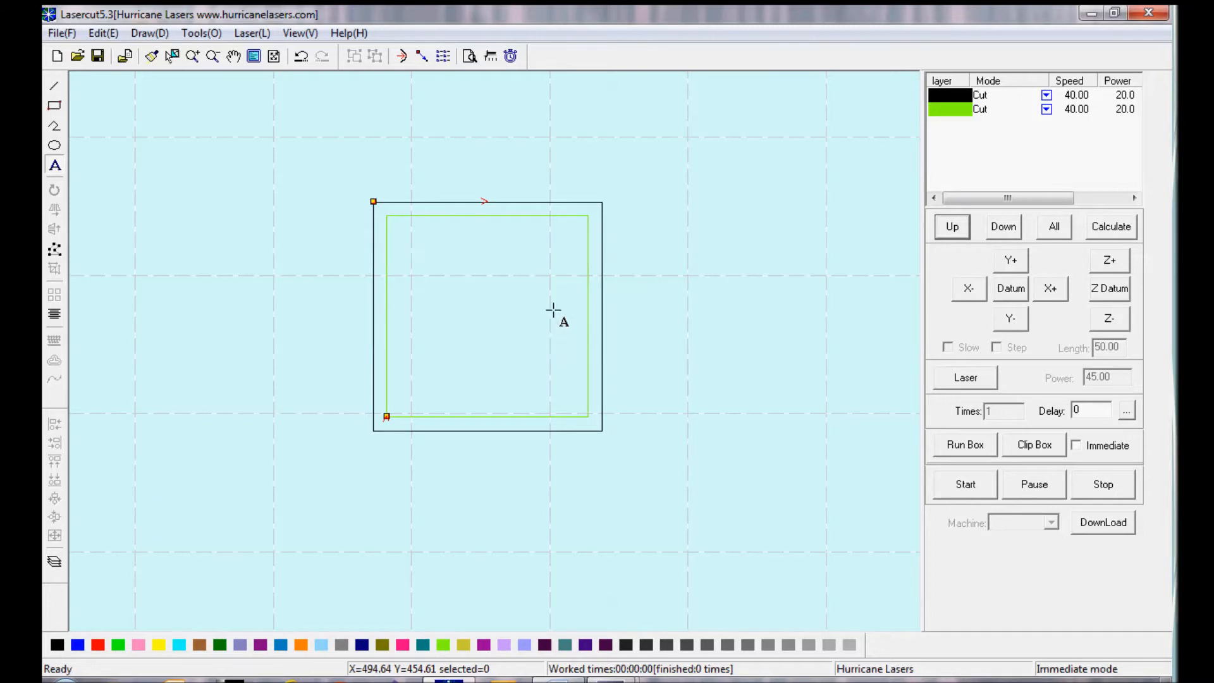
mouse_move(570, 320)
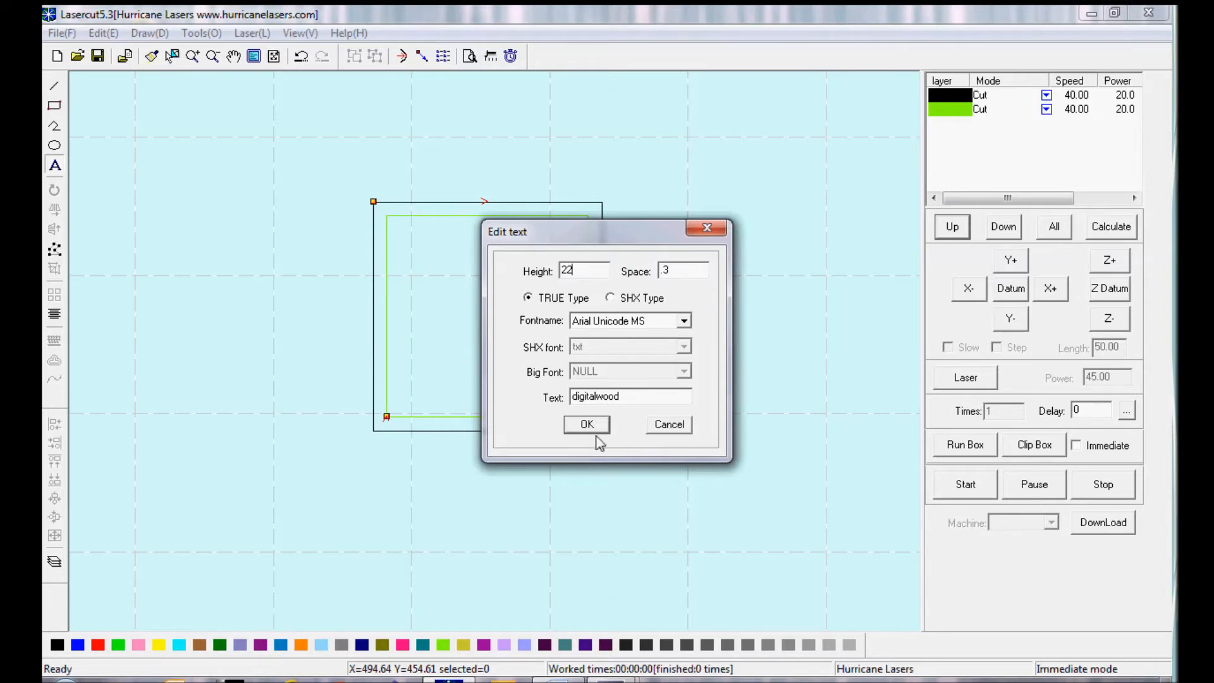
Step: Add 'digitalwood' text (Arial Unicode MS, height 22) and rotate it diagonally inside the square
click(585, 425)
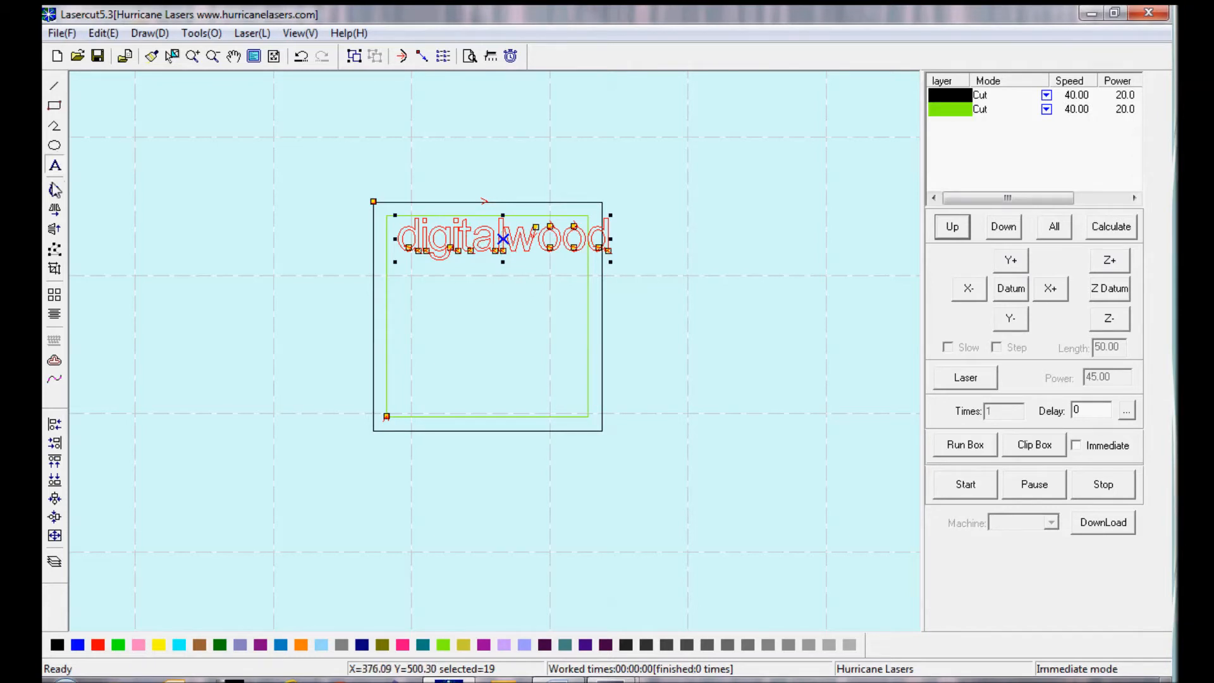
click(53, 189)
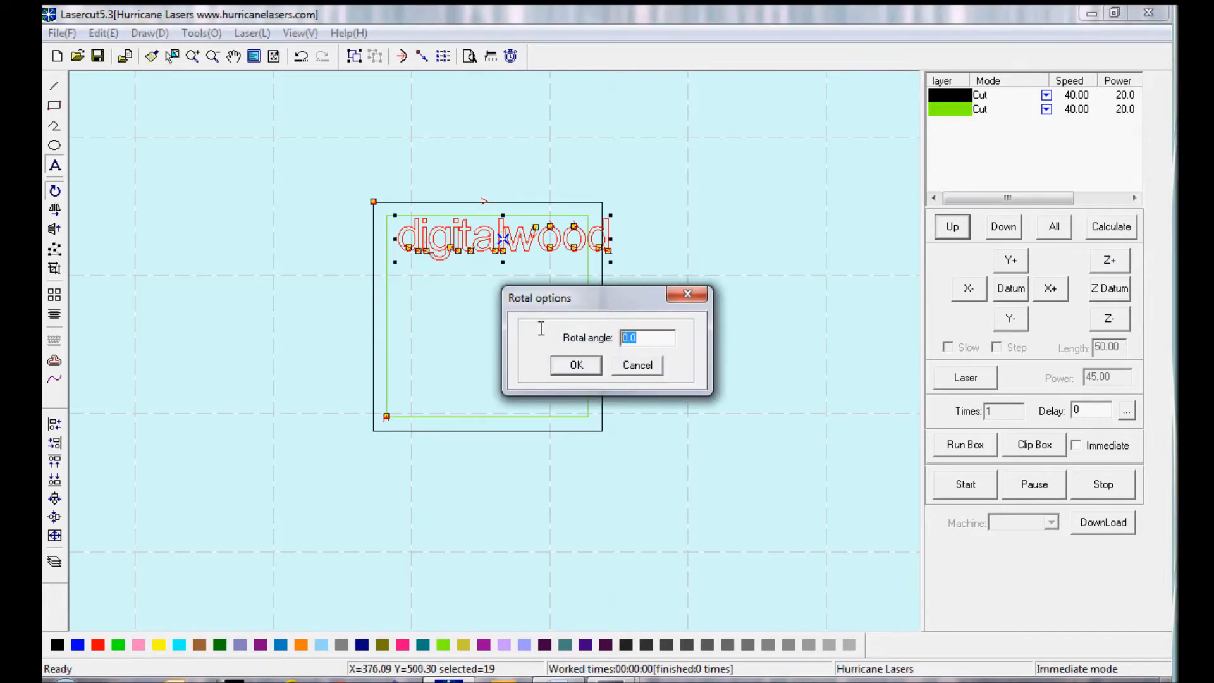
click(574, 364)
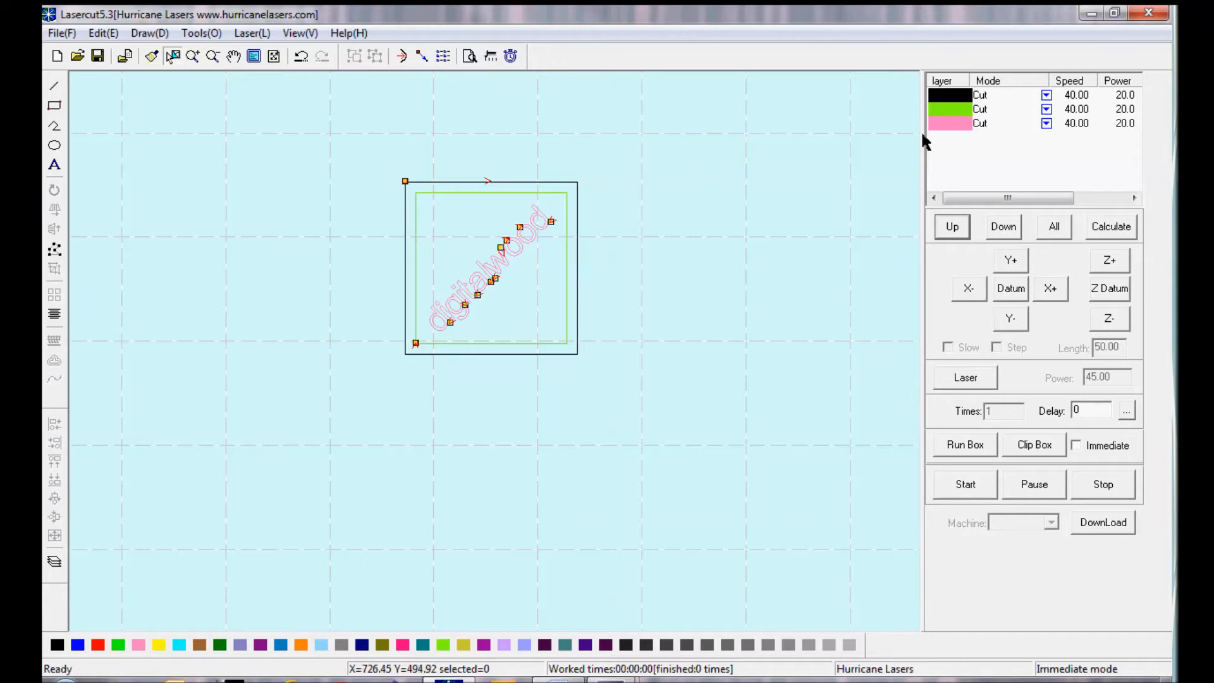
Step: Set the pink text layer to Engrave and move it to the top of the layer order
click(1047, 123)
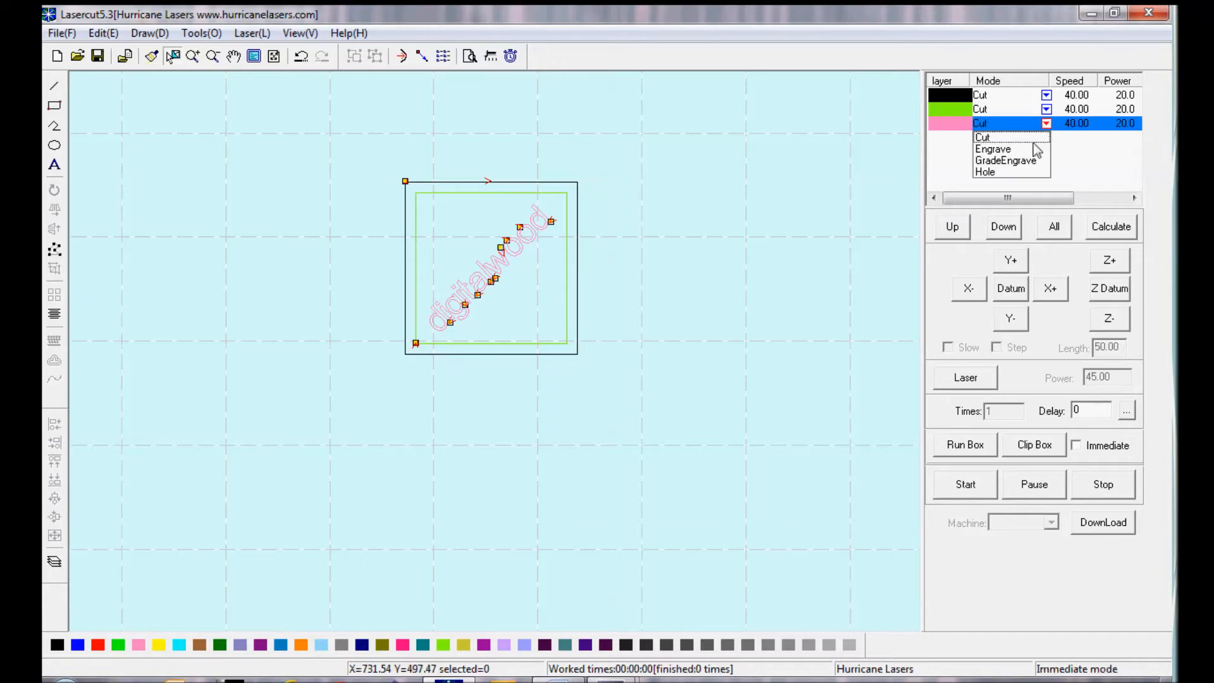
click(994, 150)
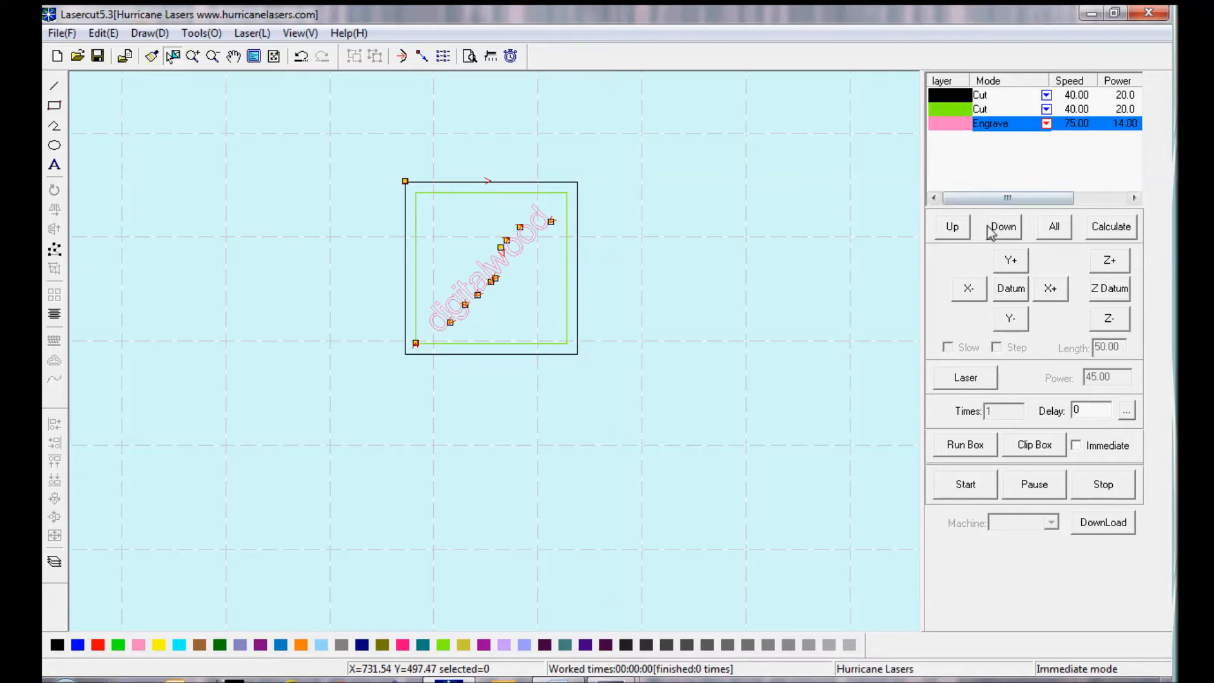
click(951, 226)
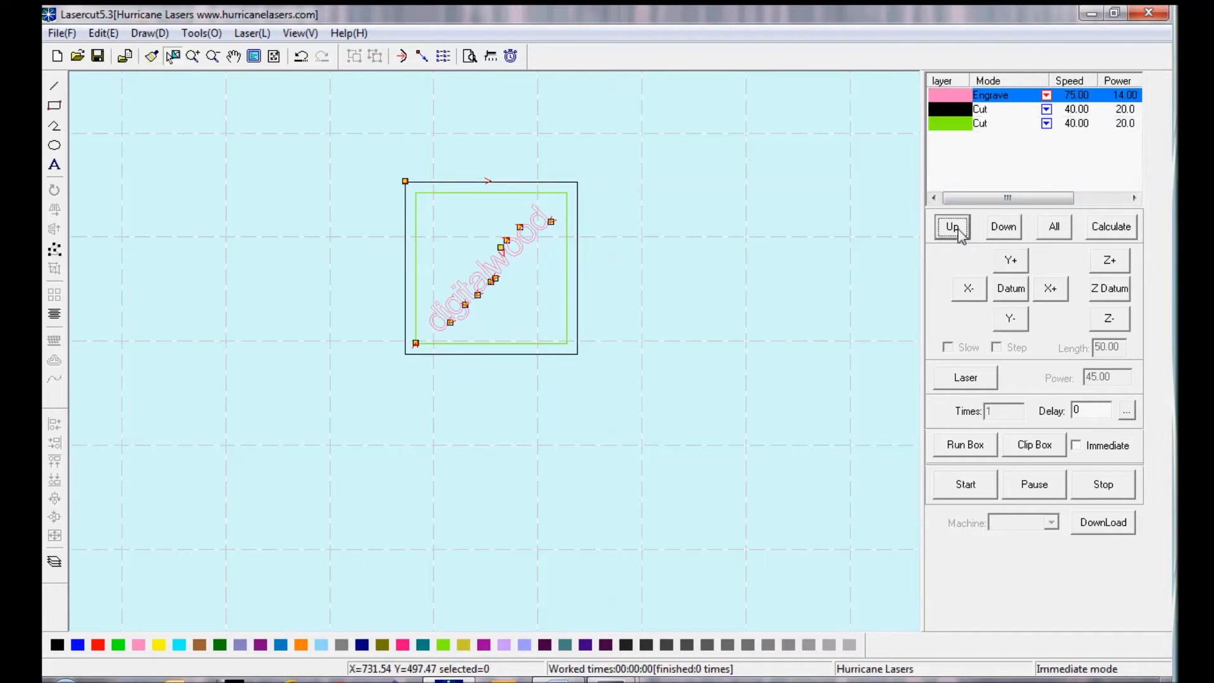
mouse_move(1002, 132)
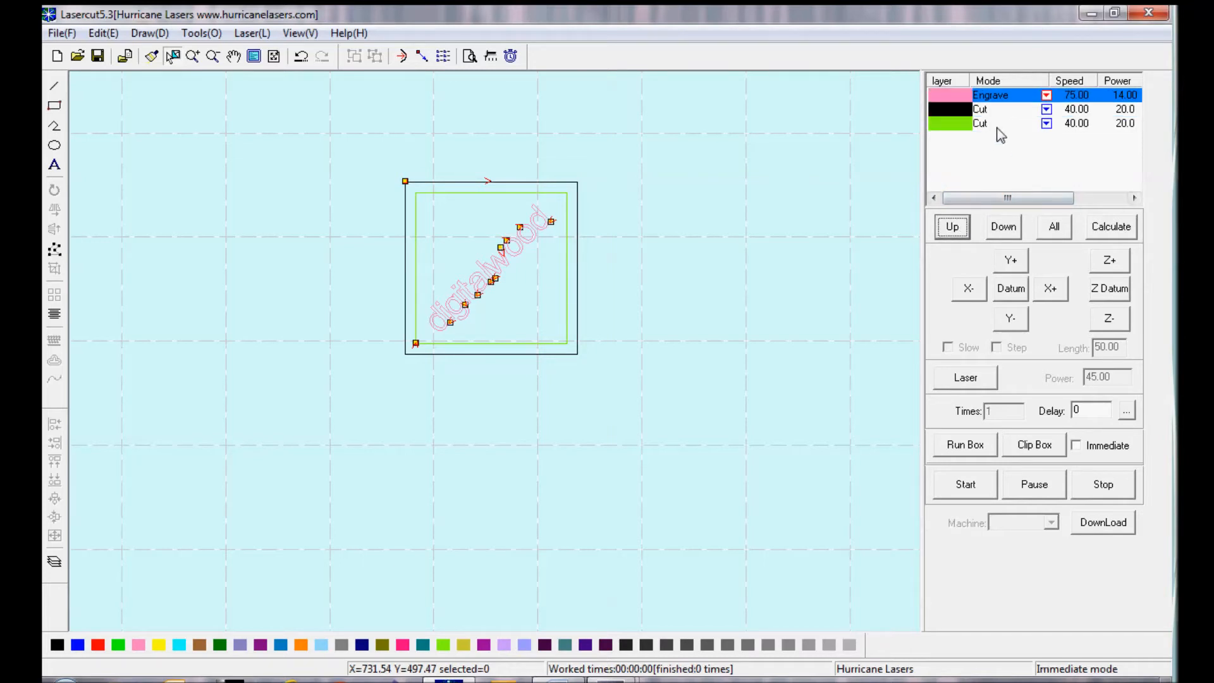
click(1047, 123)
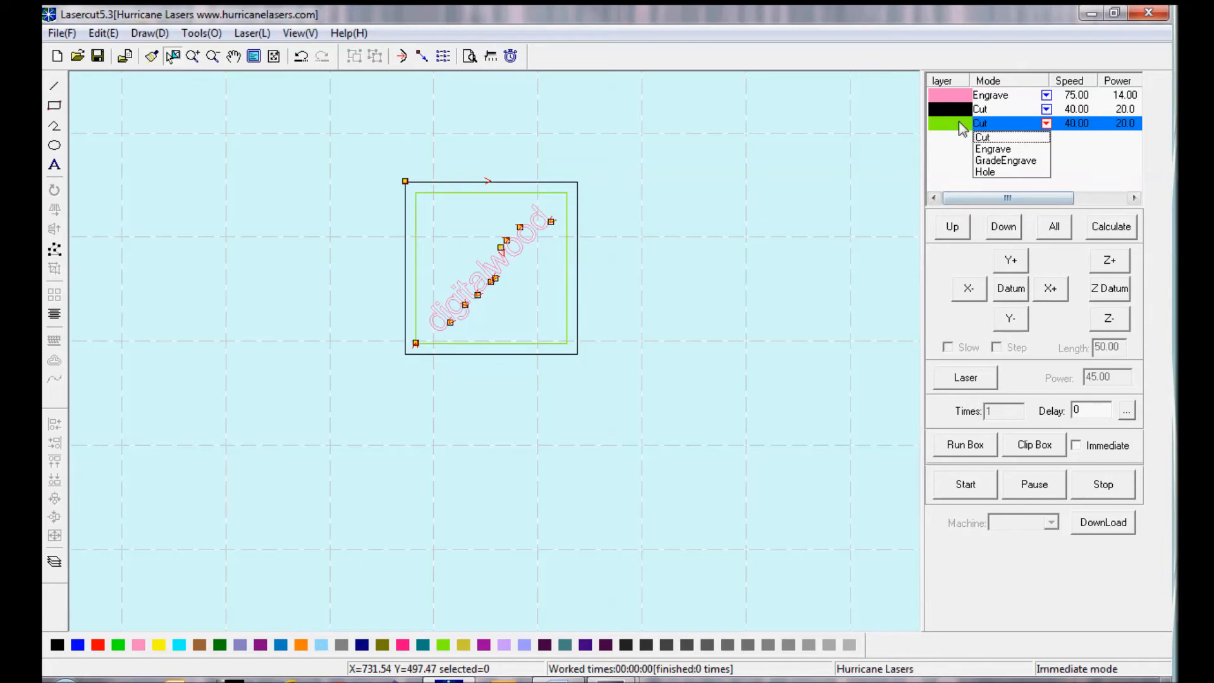
Step: Move the green inset layer above the black outer-square layer
click(951, 226)
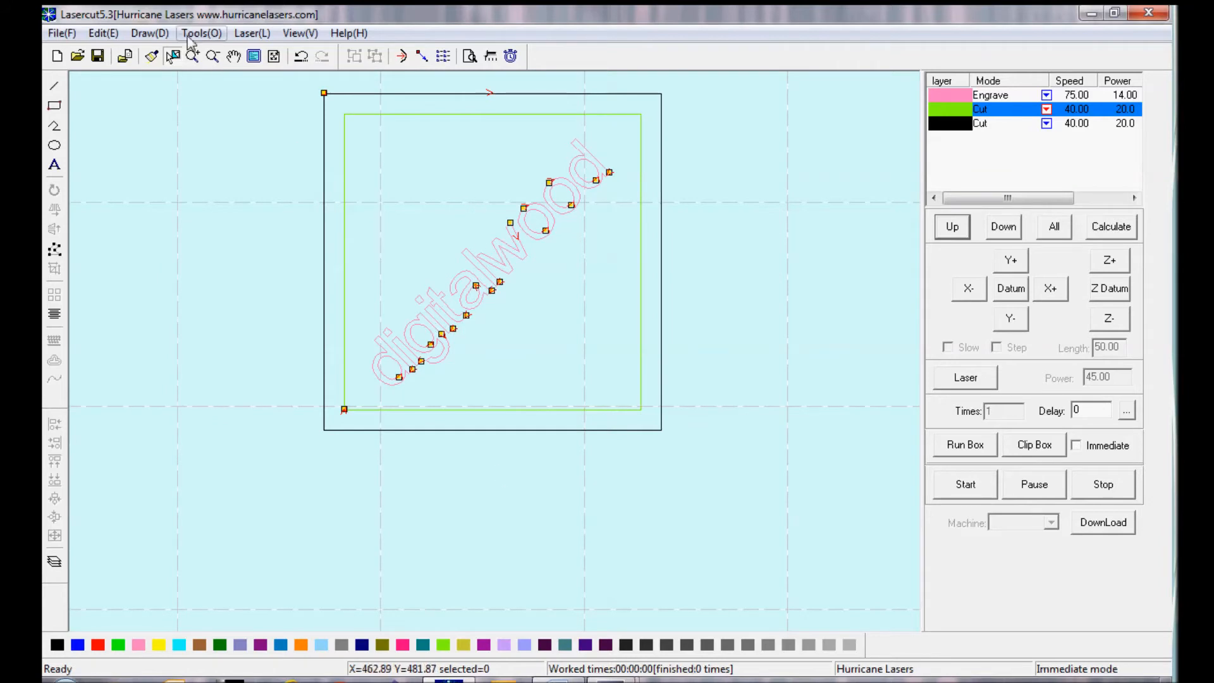
Step: Bring up Adjust output order from the Laser menu, listing the pink layer's objects
click(201, 32)
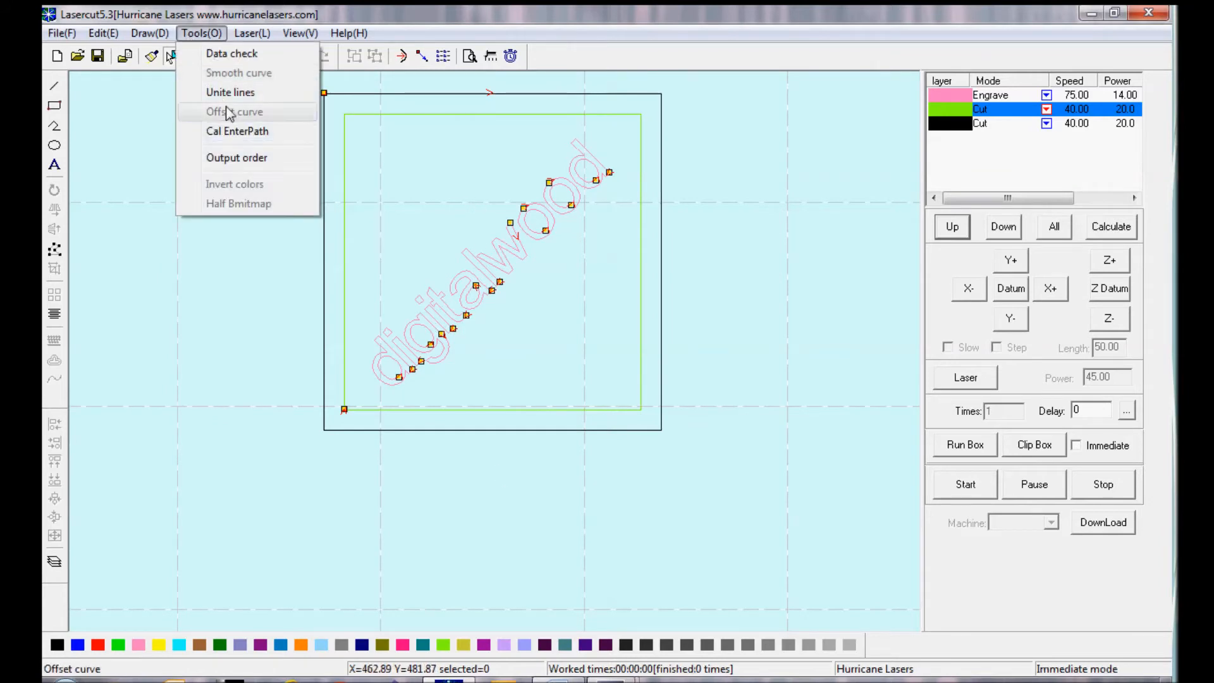
click(237, 157)
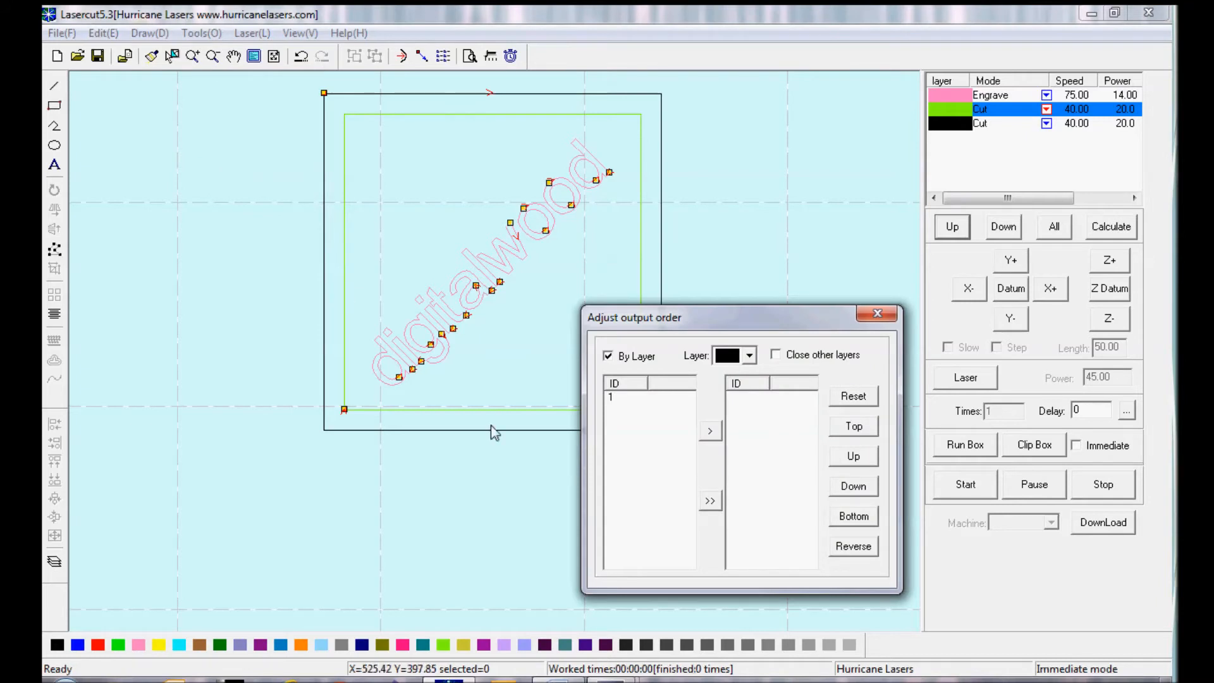
mouse_move(752, 364)
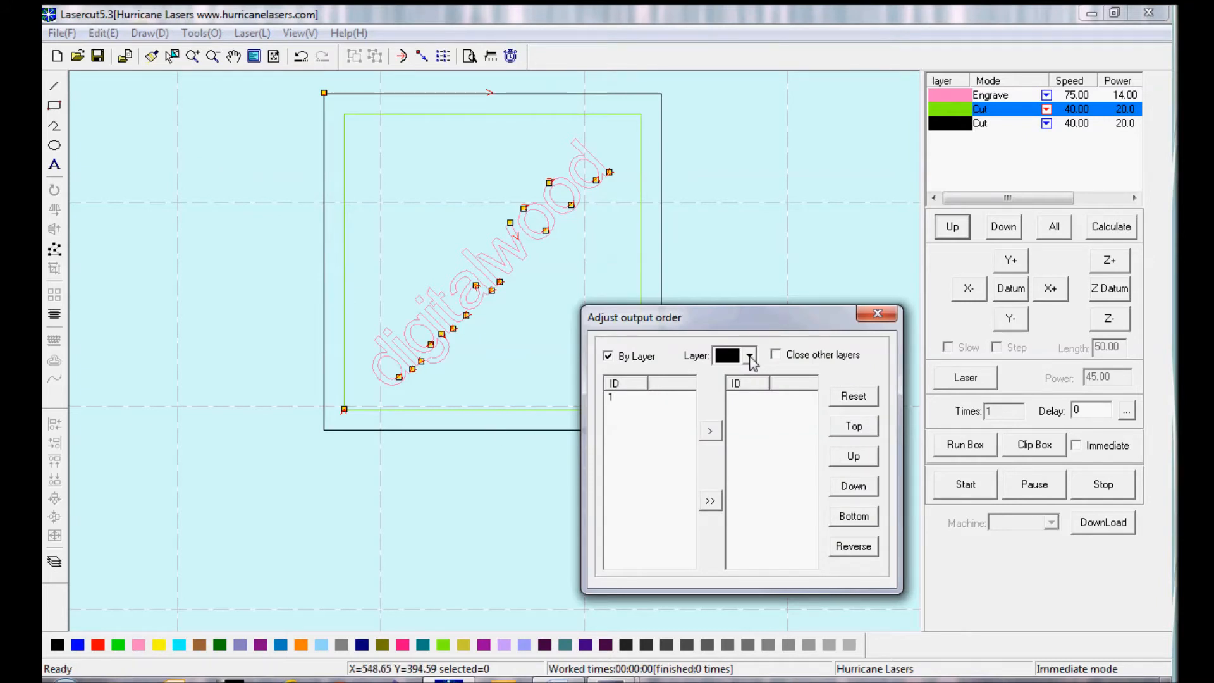
click(747, 356)
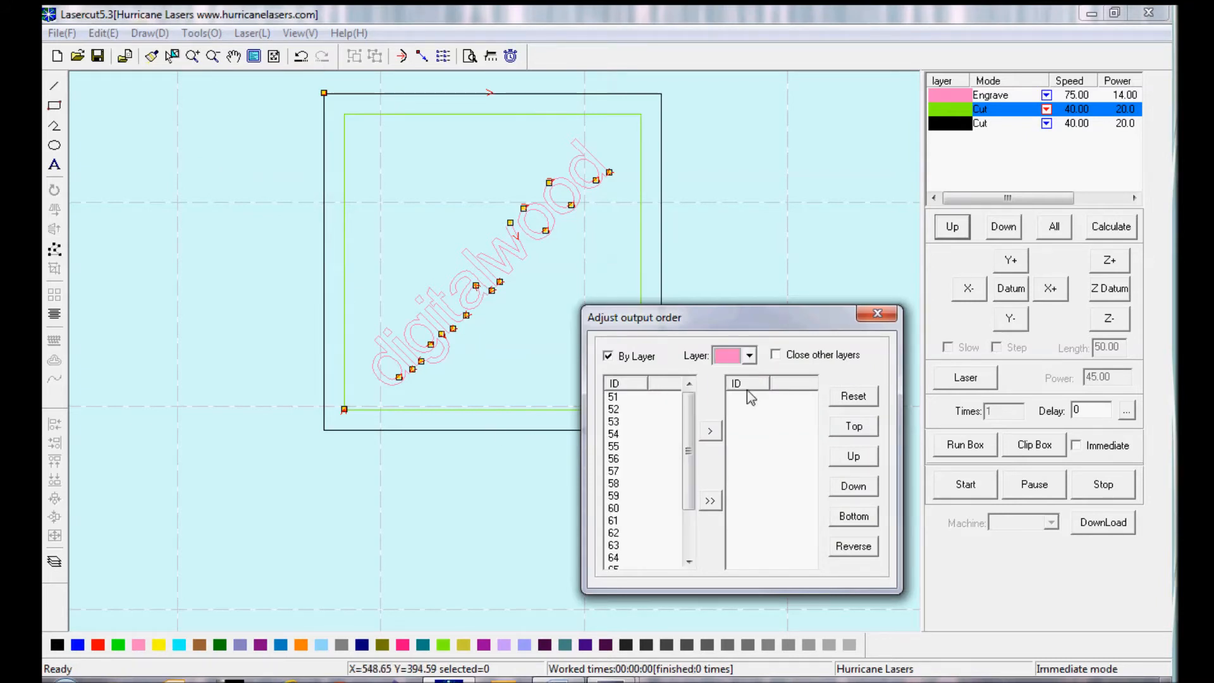
mouse_move(646, 403)
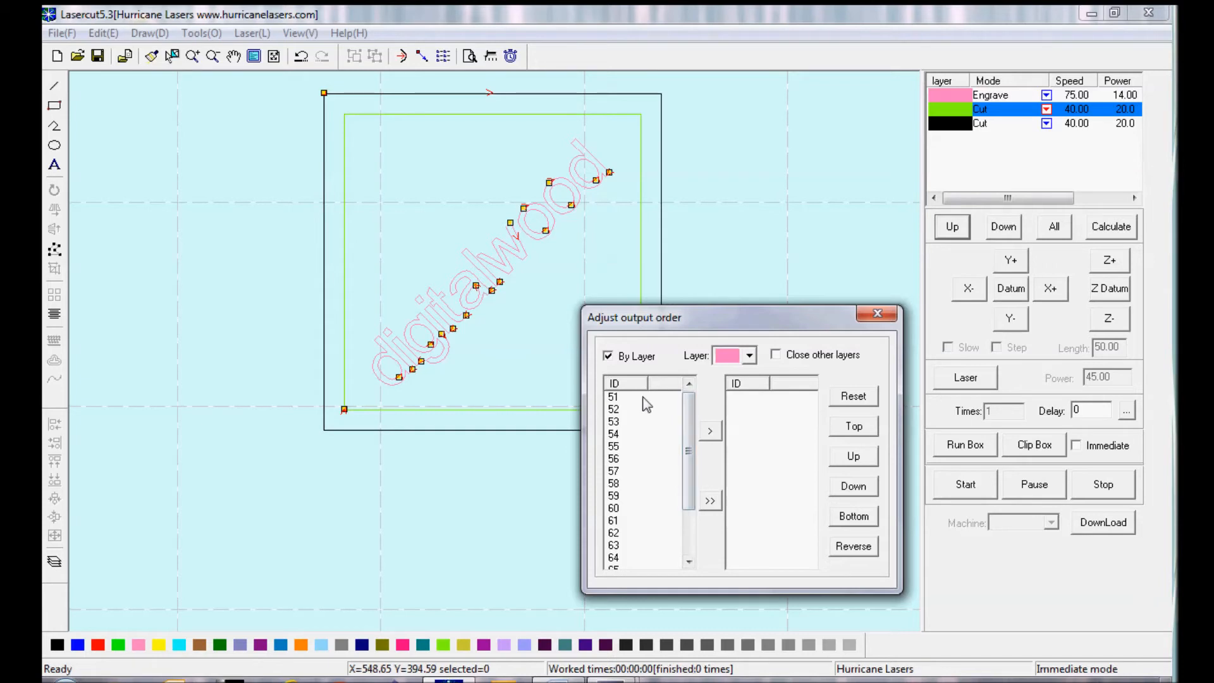
Step: Build the custom output sequence 52, 51, 53, 69 for the text objects and close the window
click(612, 396)
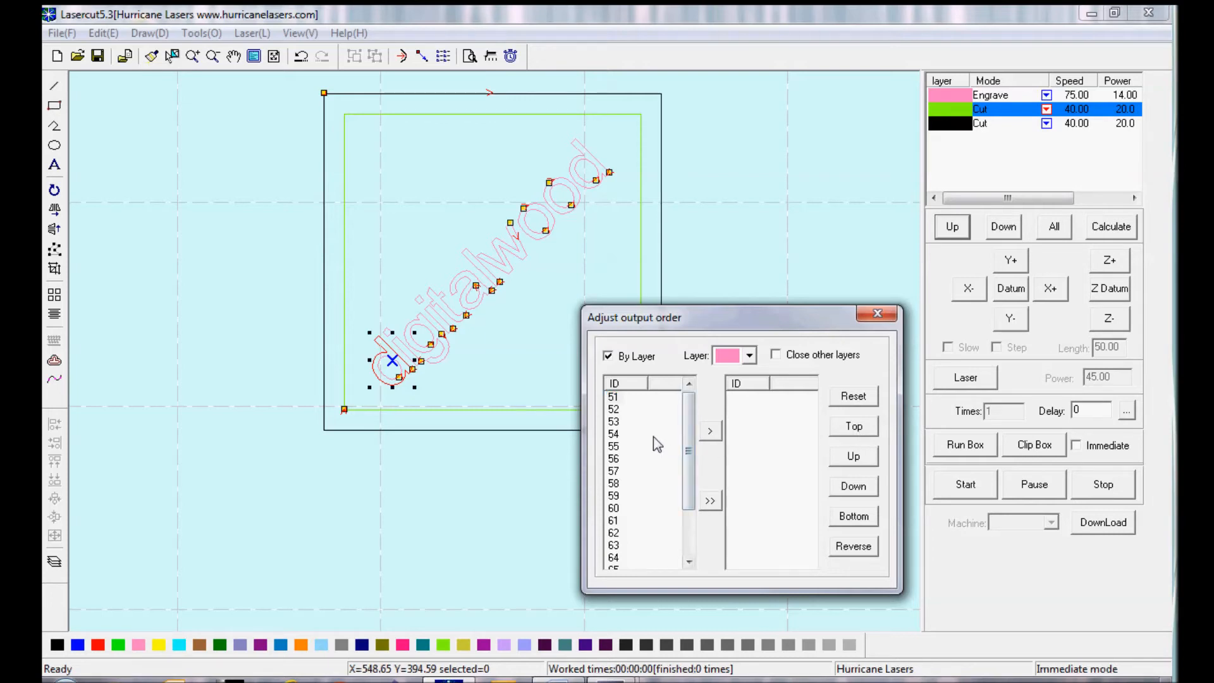
click(614, 408)
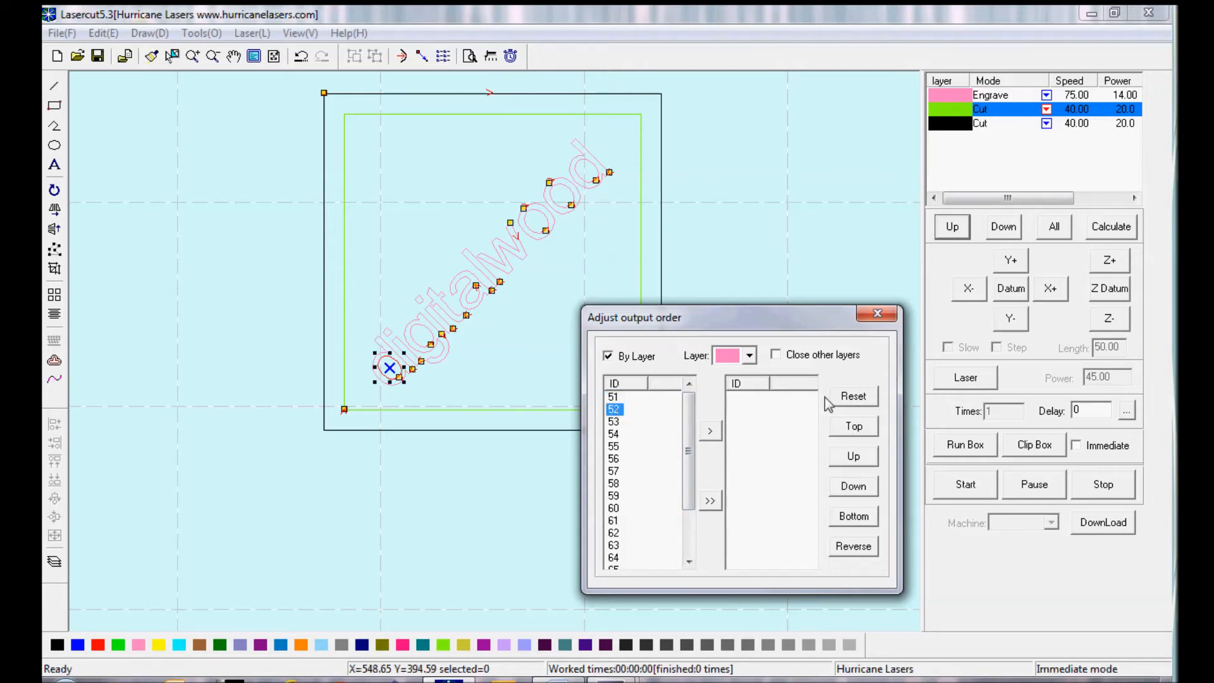
click(709, 430)
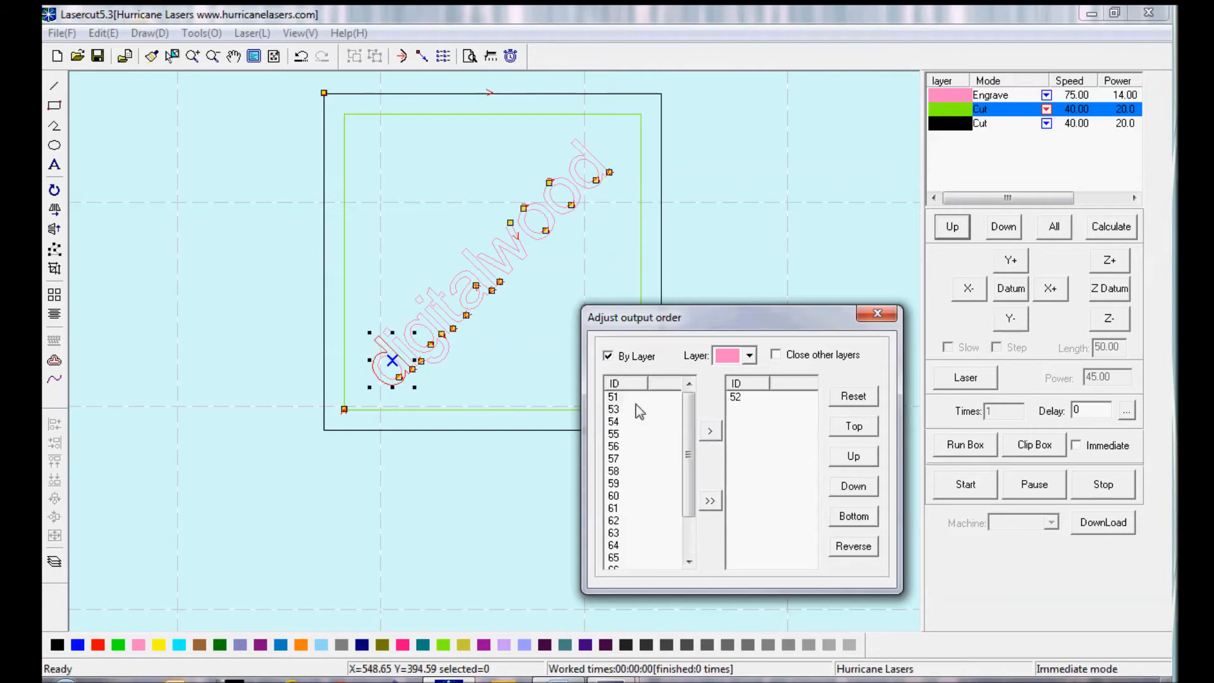
click(613, 396)
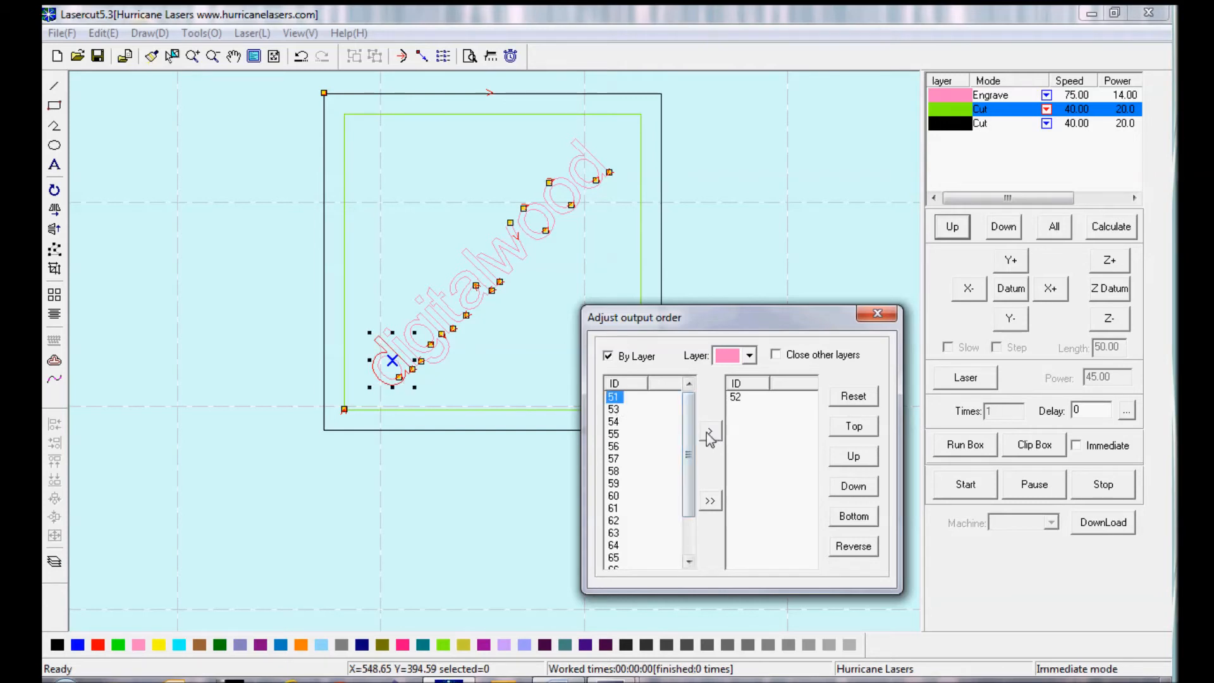
click(709, 431)
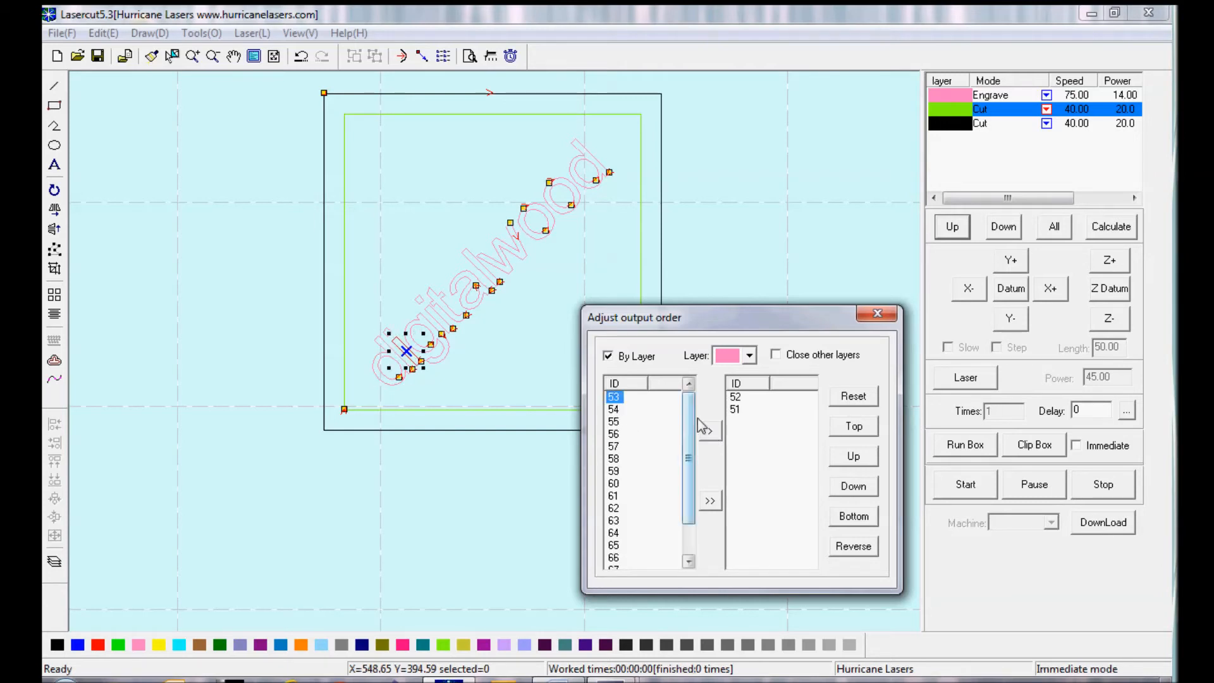
click(710, 429)
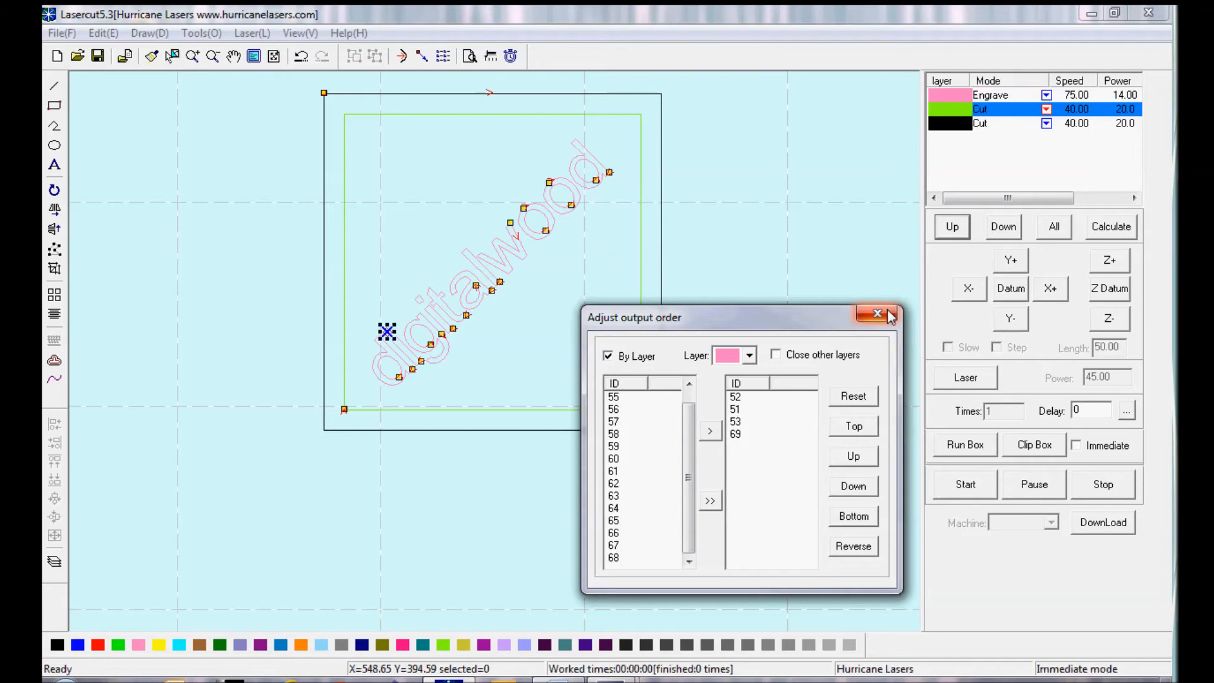
click(878, 313)
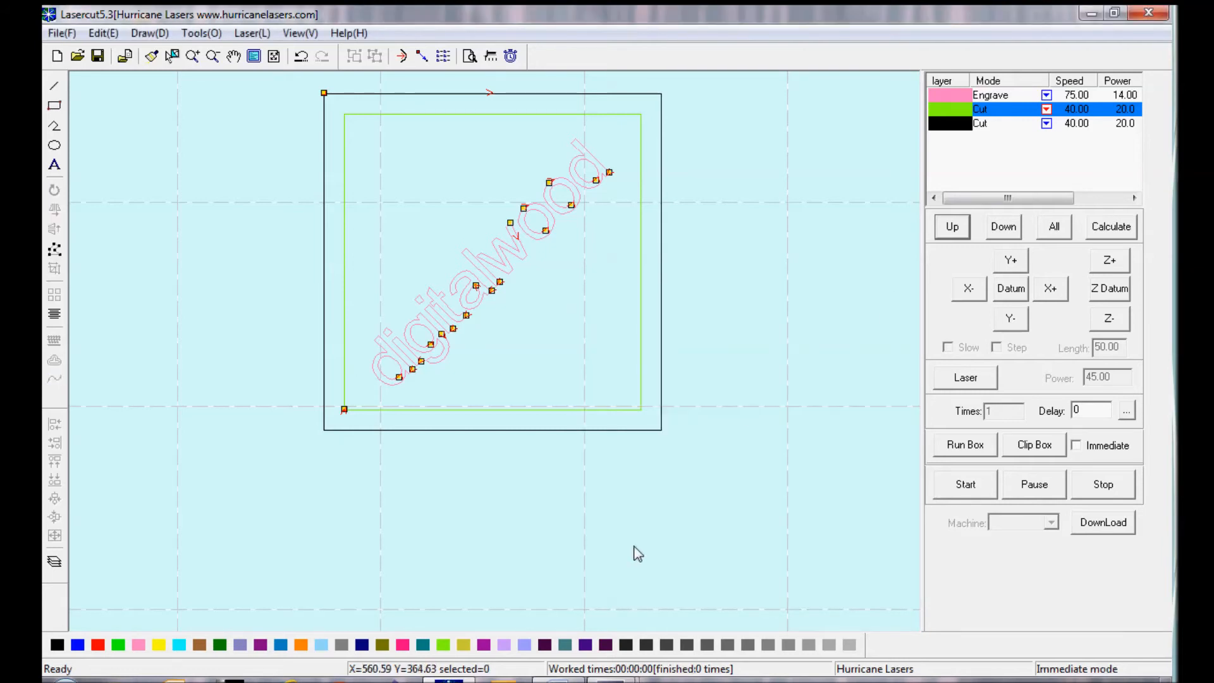
mouse_move(399, 385)
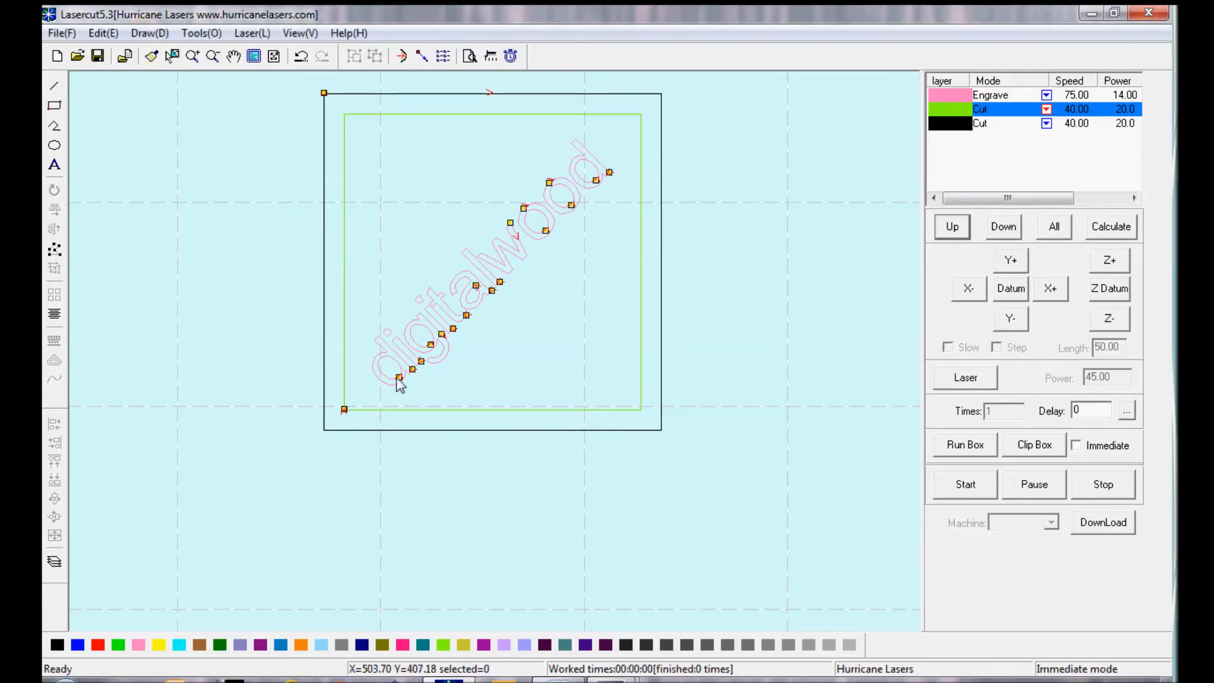
mouse_move(615, 201)
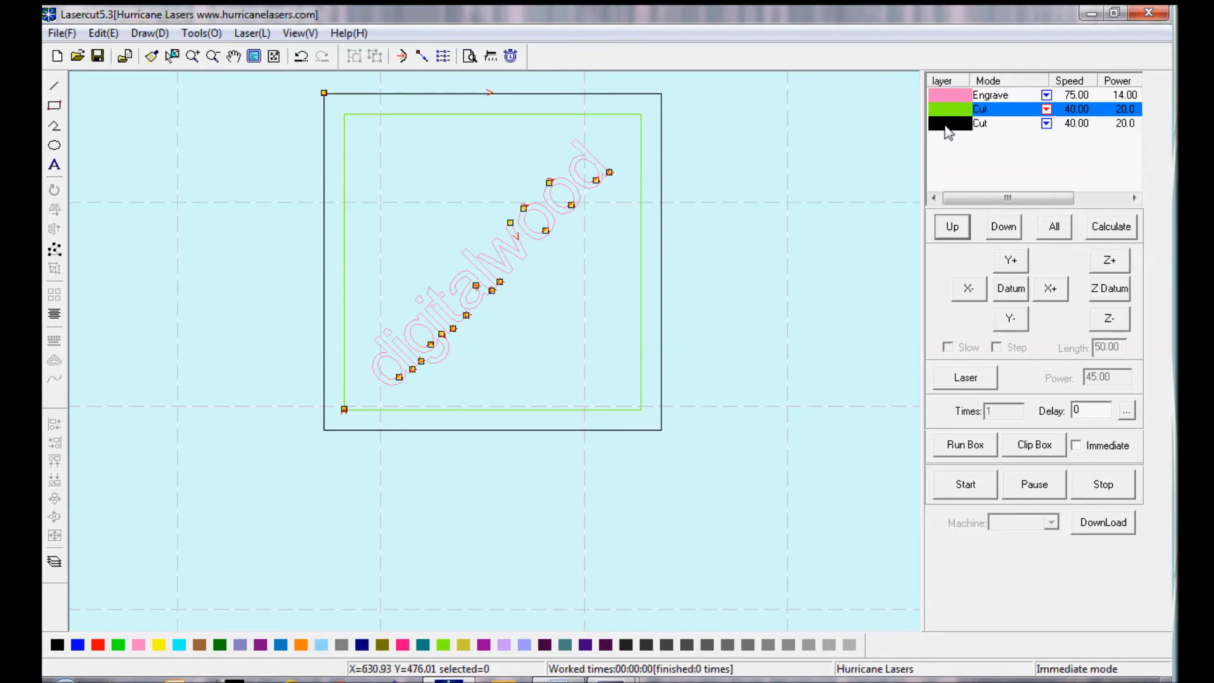
Step: Change the black outer-square layer's mode from Cut to Hole
click(1046, 123)
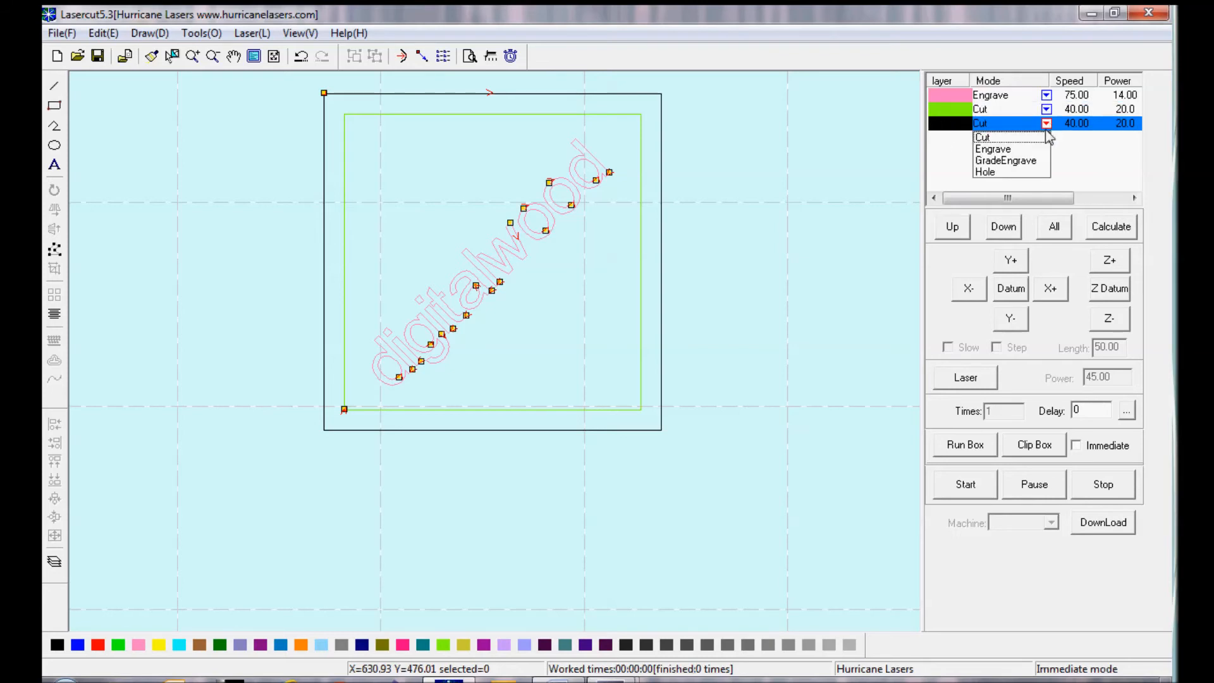
click(985, 171)
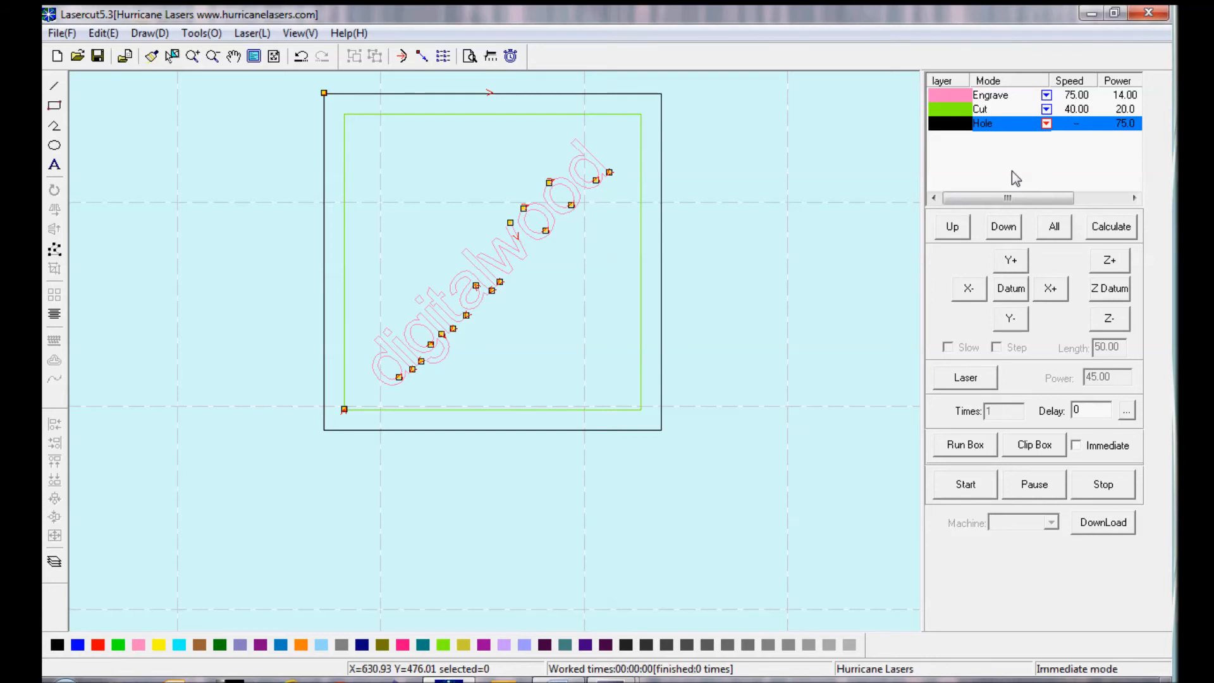
mouse_move(1035, 124)
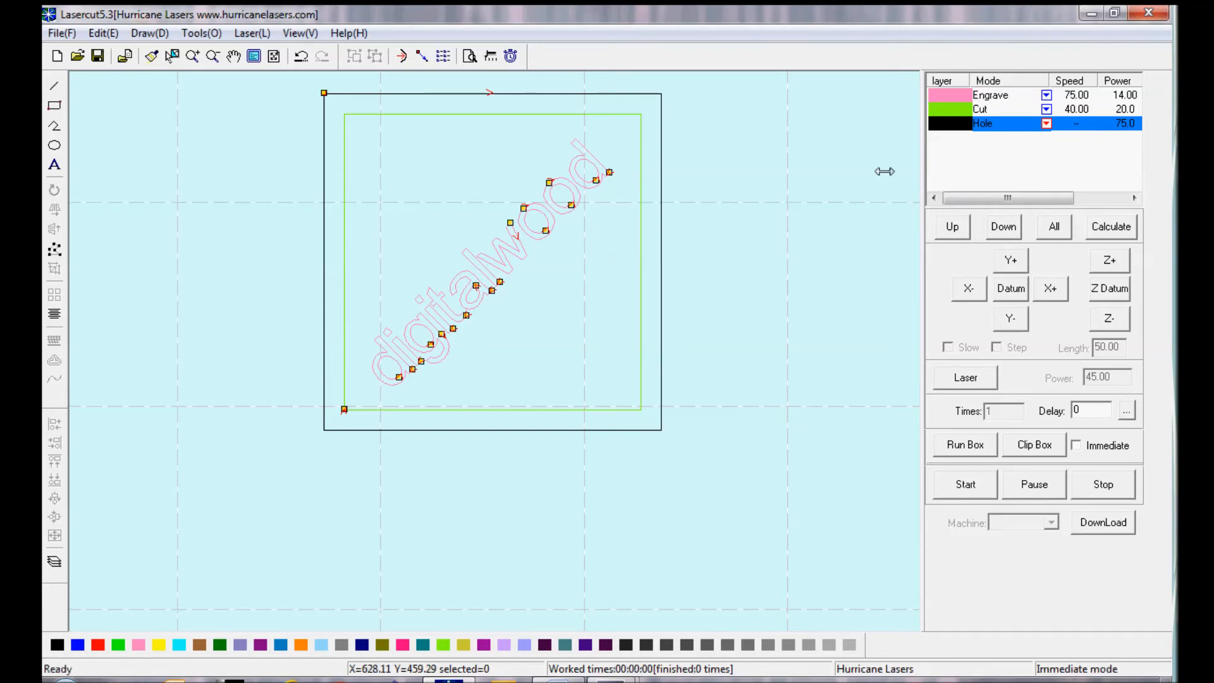
mouse_move(724, 244)
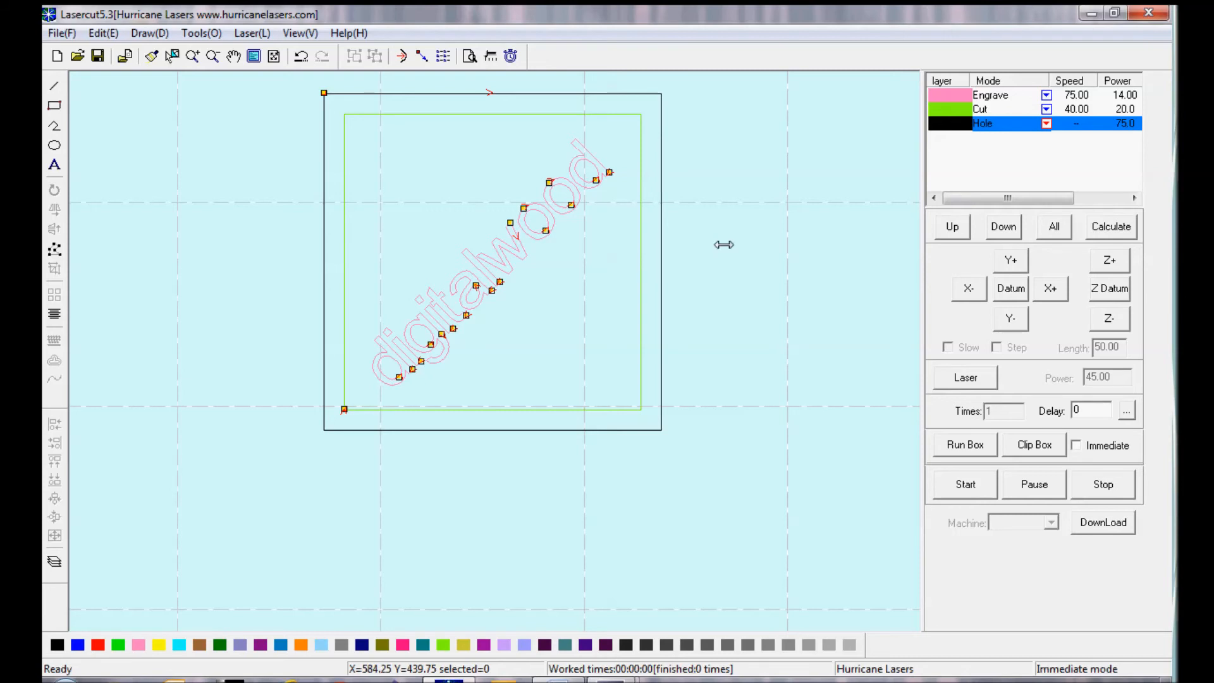
mouse_move(723, 244)
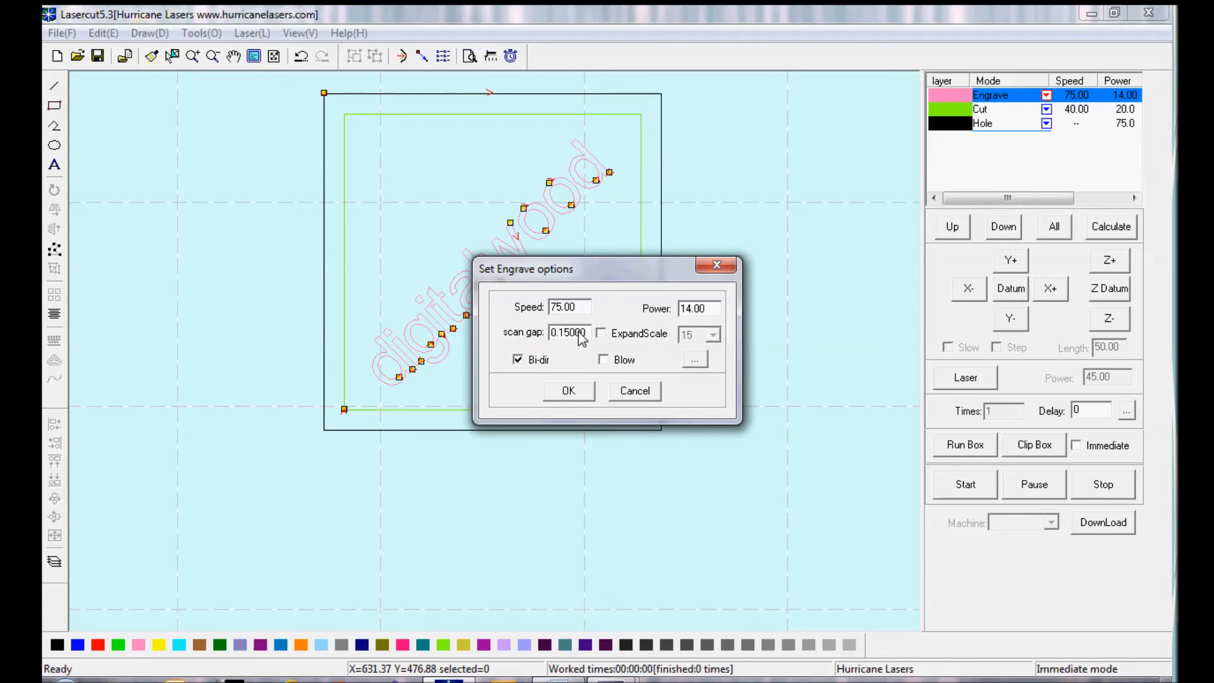
mouse_move(688, 302)
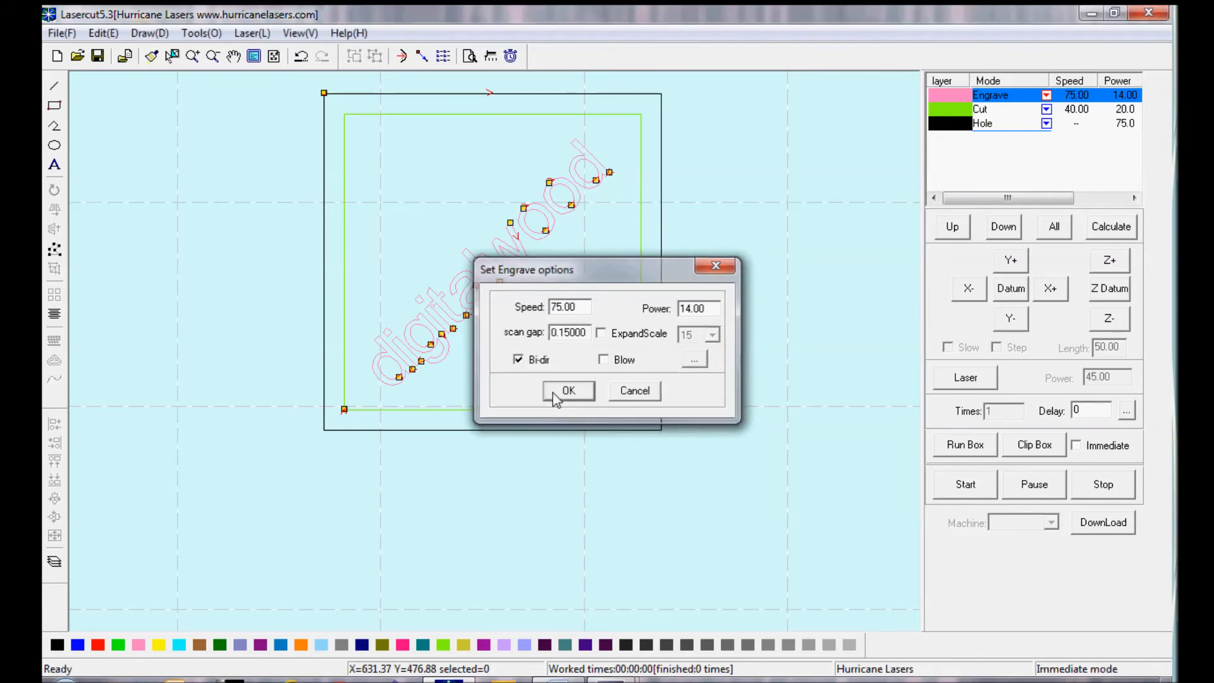
click(569, 391)
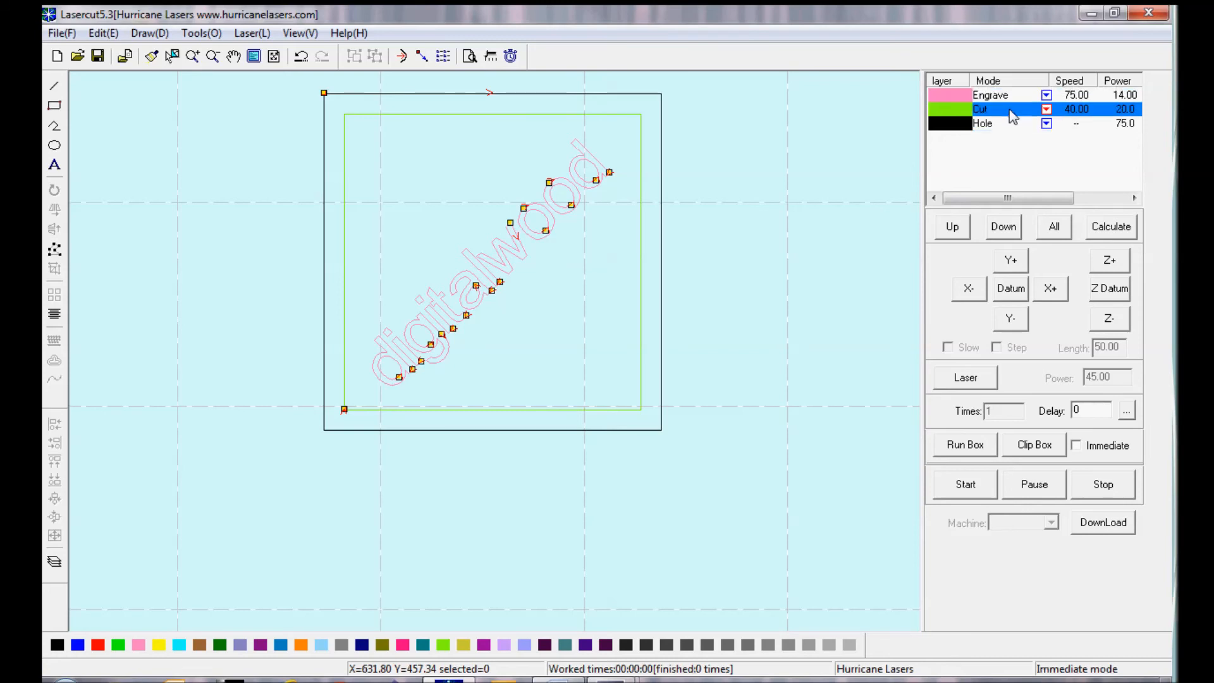
mouse_move(1009, 116)
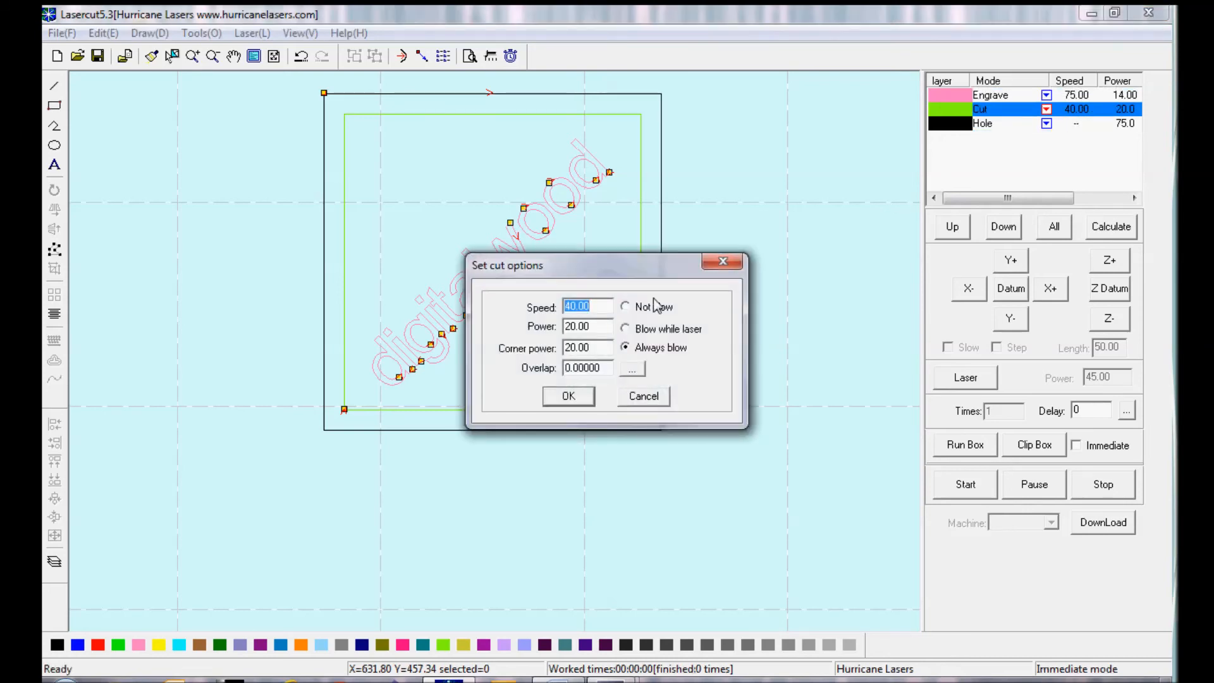
click(586, 326)
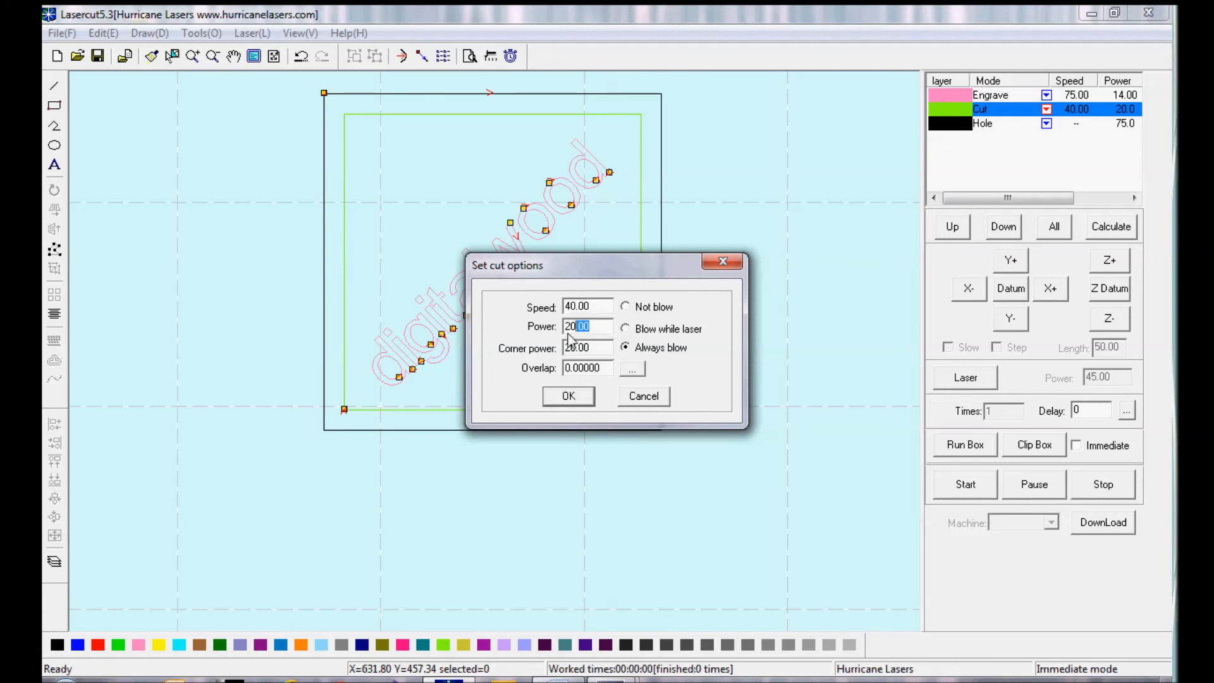
click(586, 326)
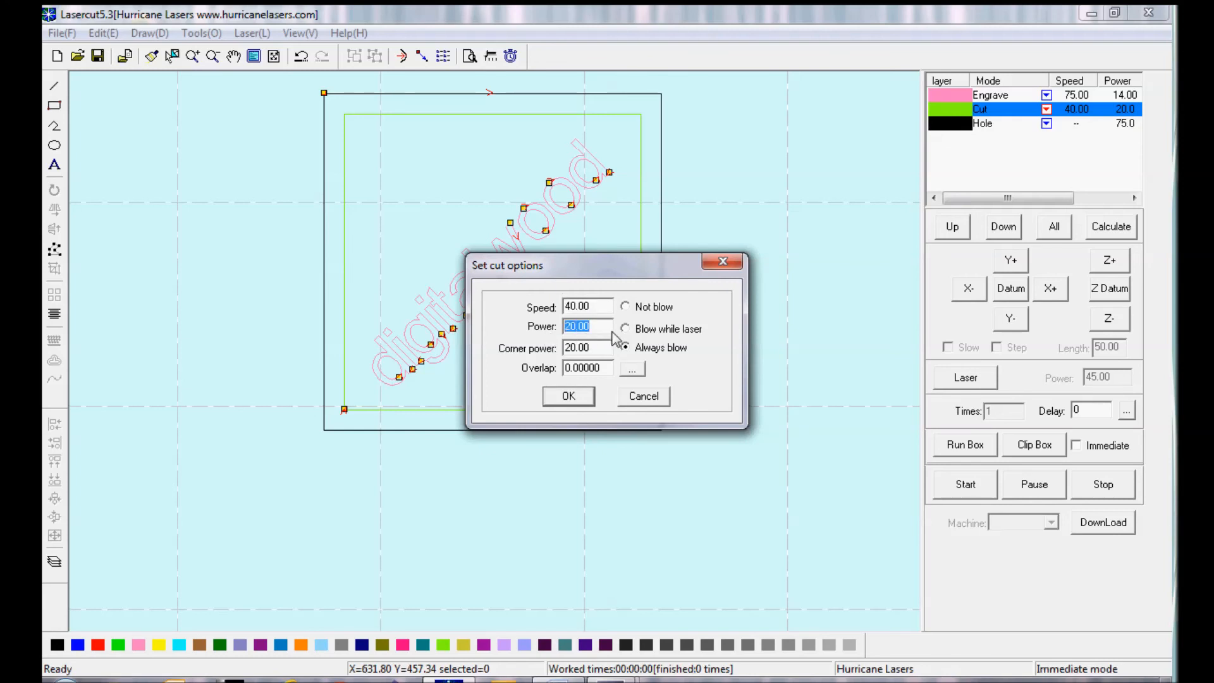
click(588, 348)
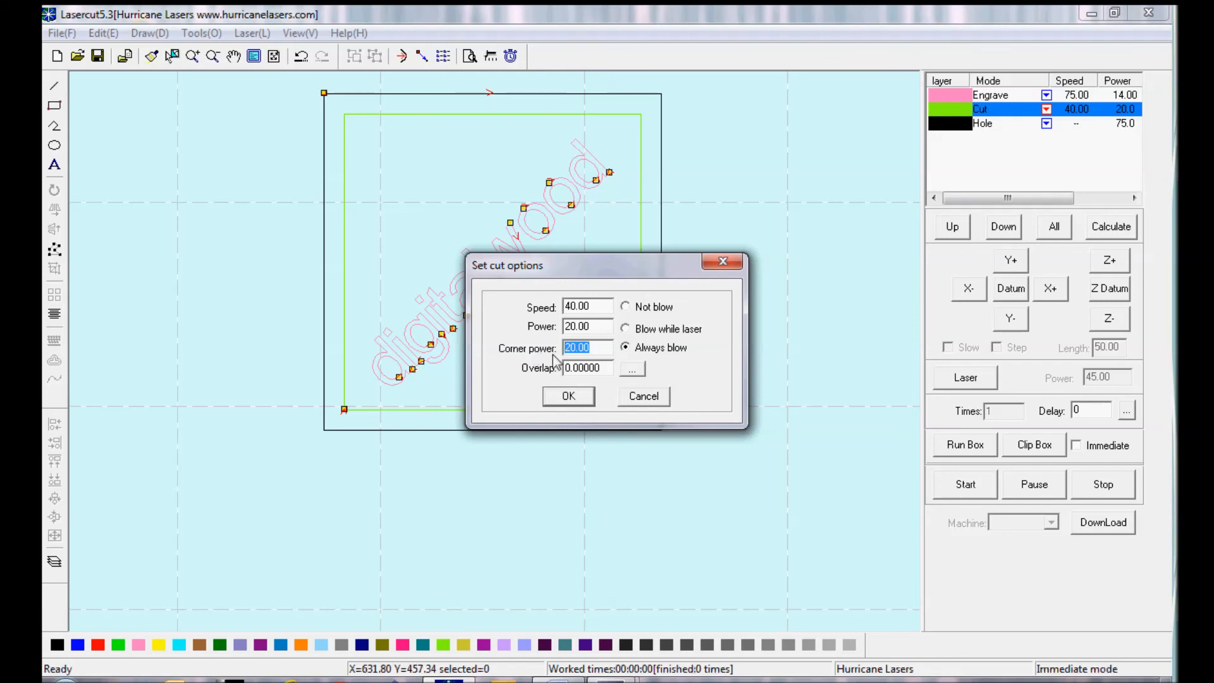
click(586, 367)
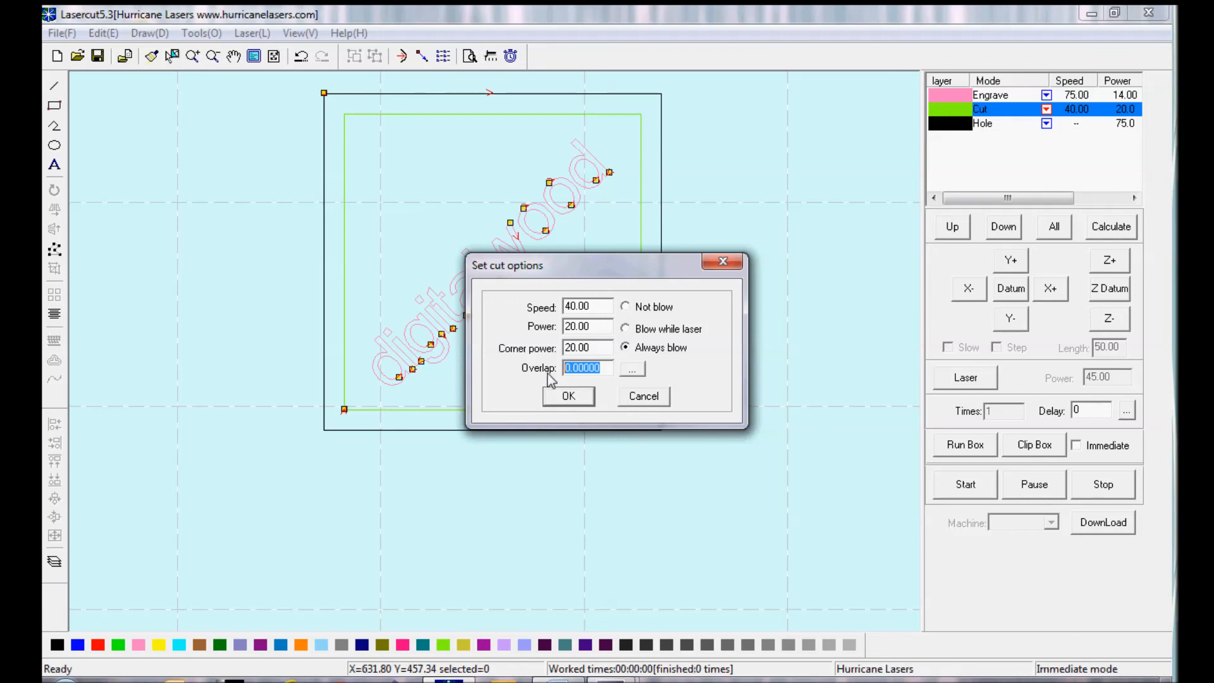
click(568, 396)
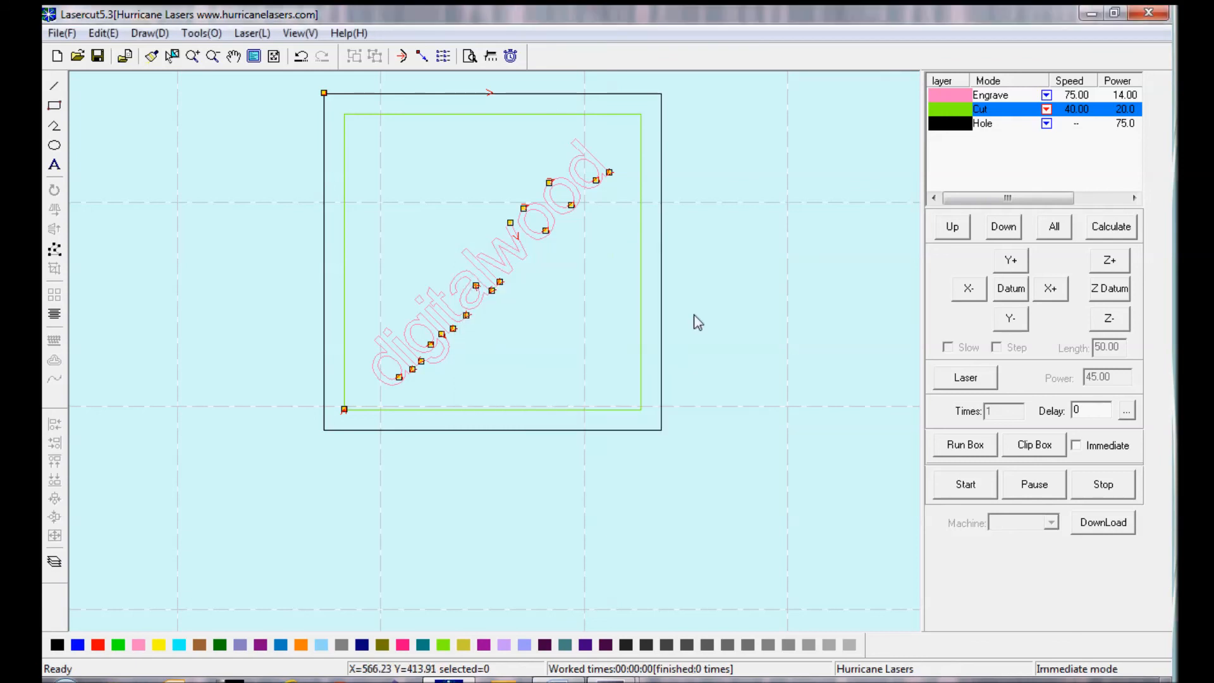
mouse_move(1015, 137)
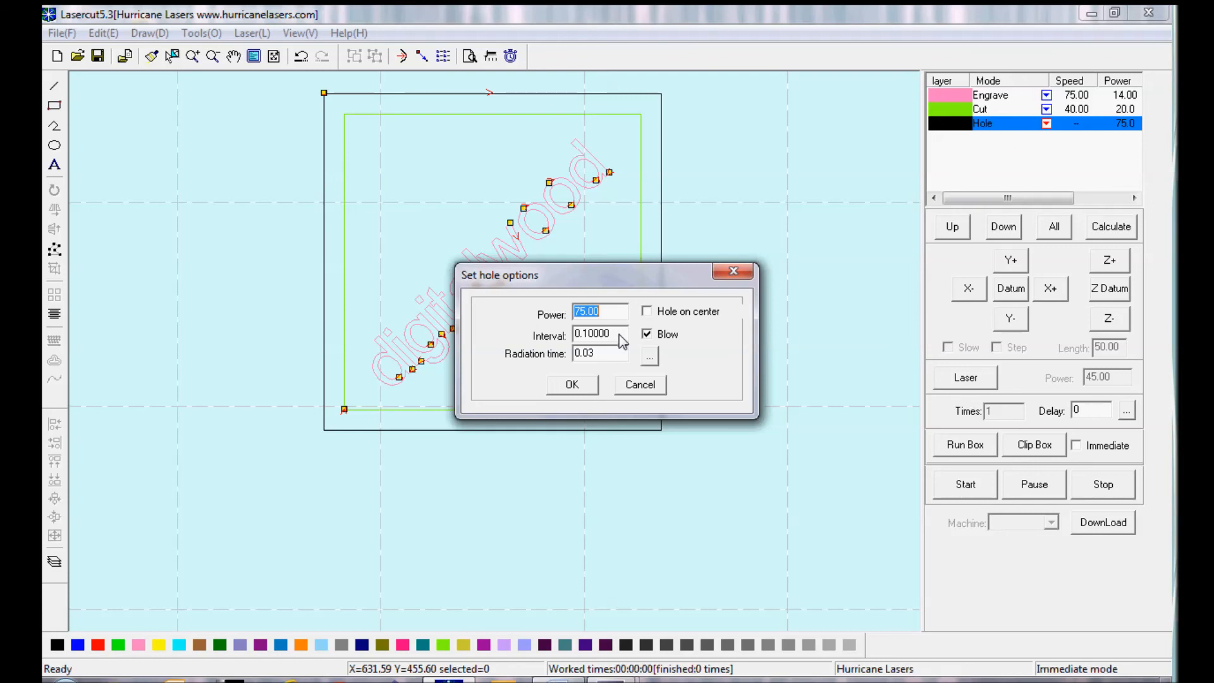
mouse_move(585, 389)
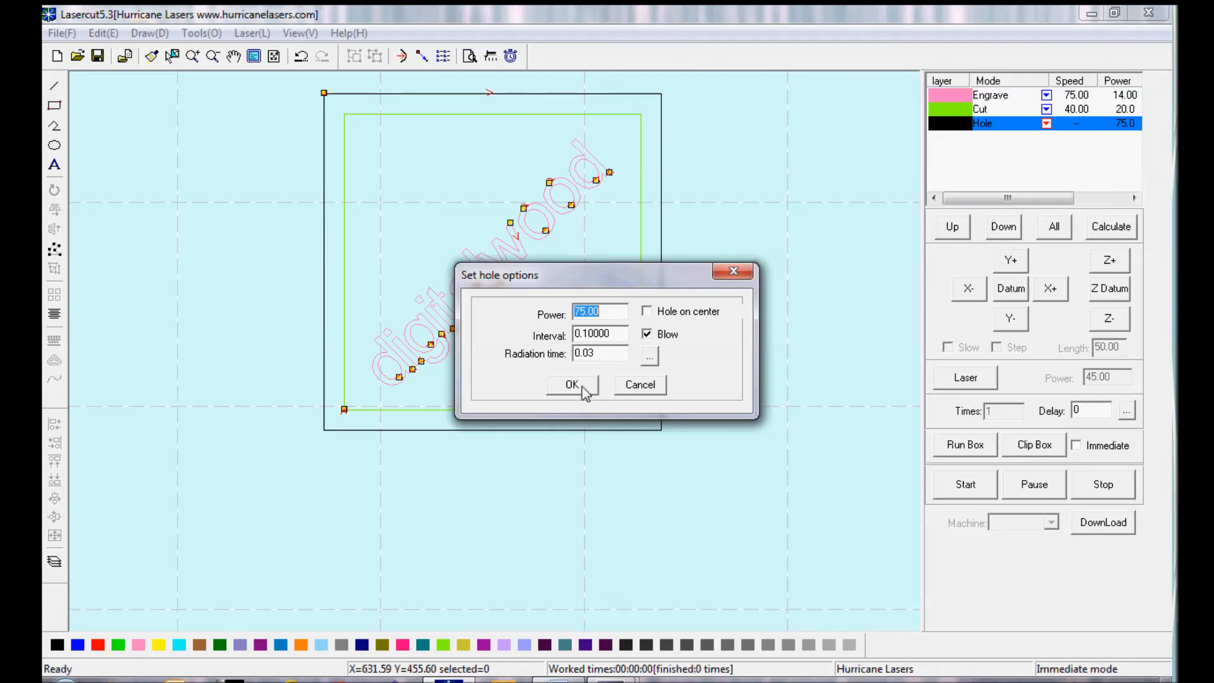
click(571, 385)
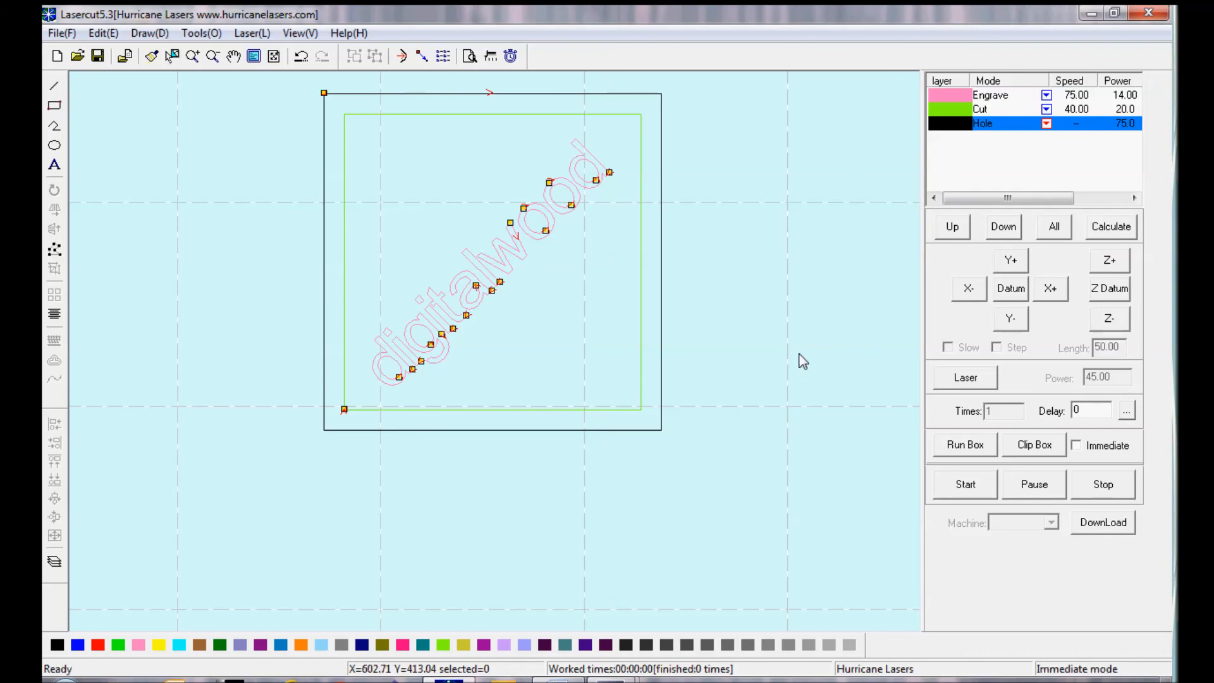